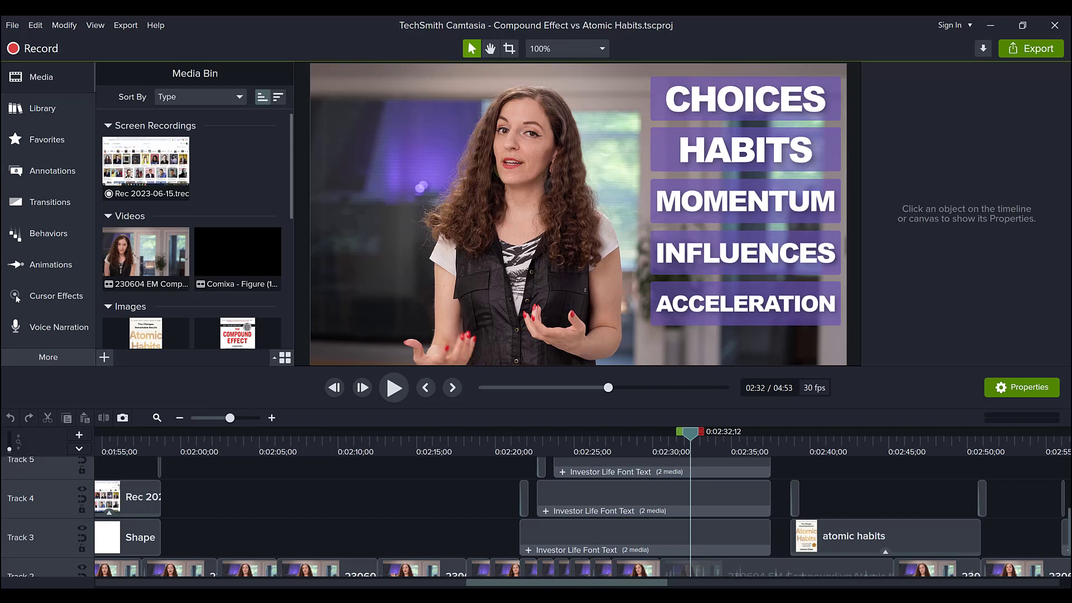
pyautogui.moveTo(505, 441)
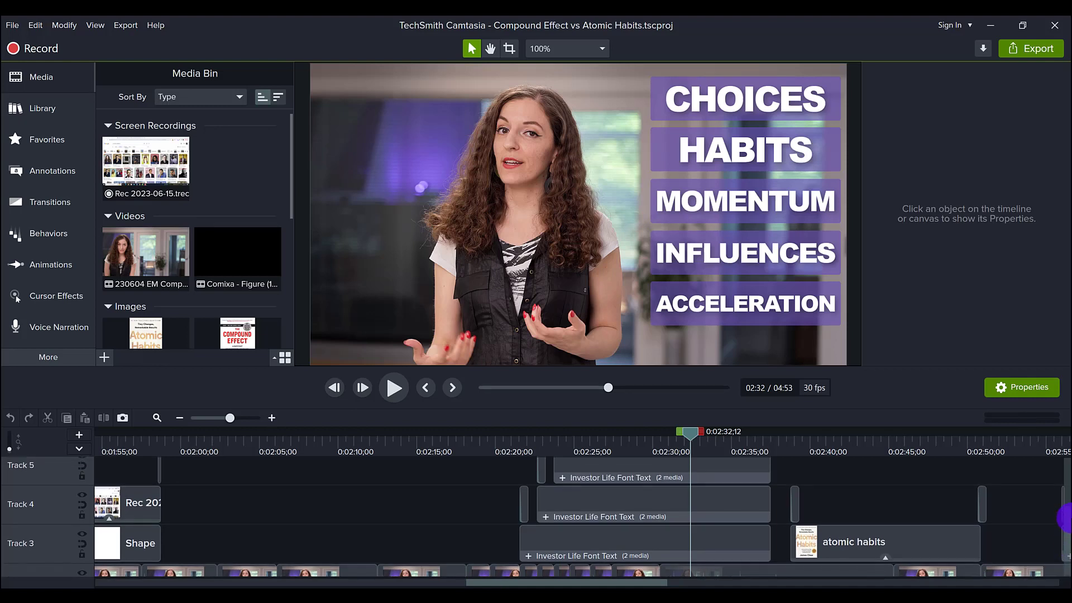
# Step: Scroll to the later clips and inspect the Investor Life Font Text group on Track 3
pyautogui.scroll(-3)
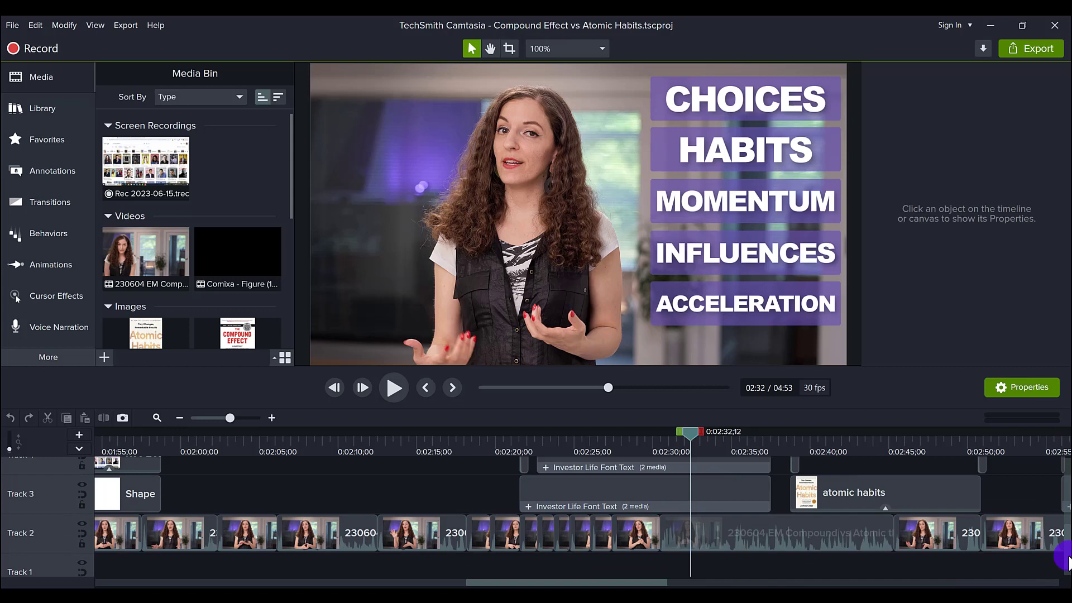
pyautogui.scroll(-3)
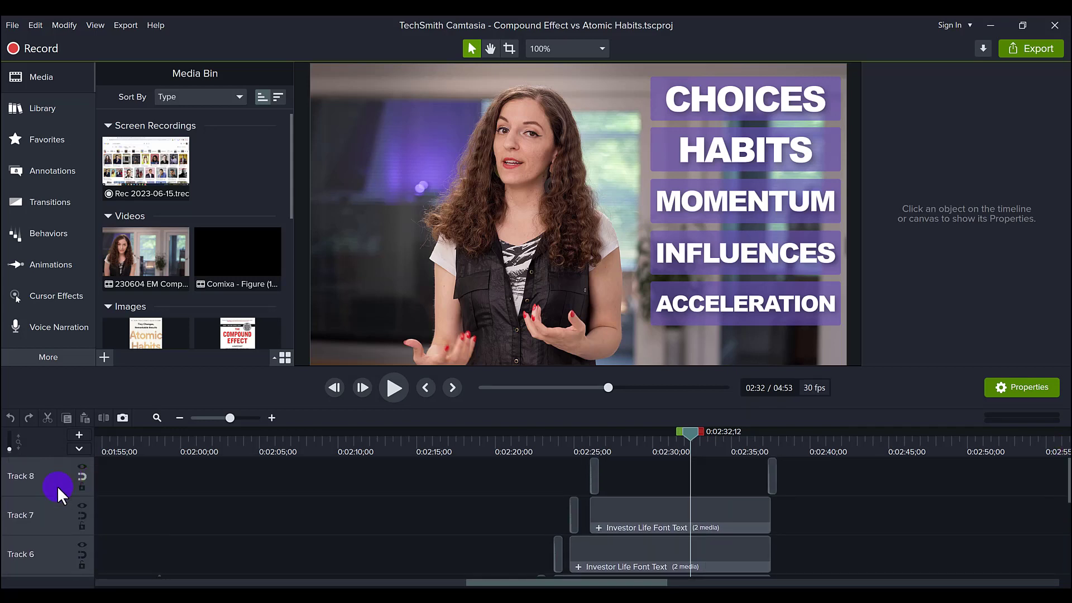
pyautogui.moveTo(1063, 472)
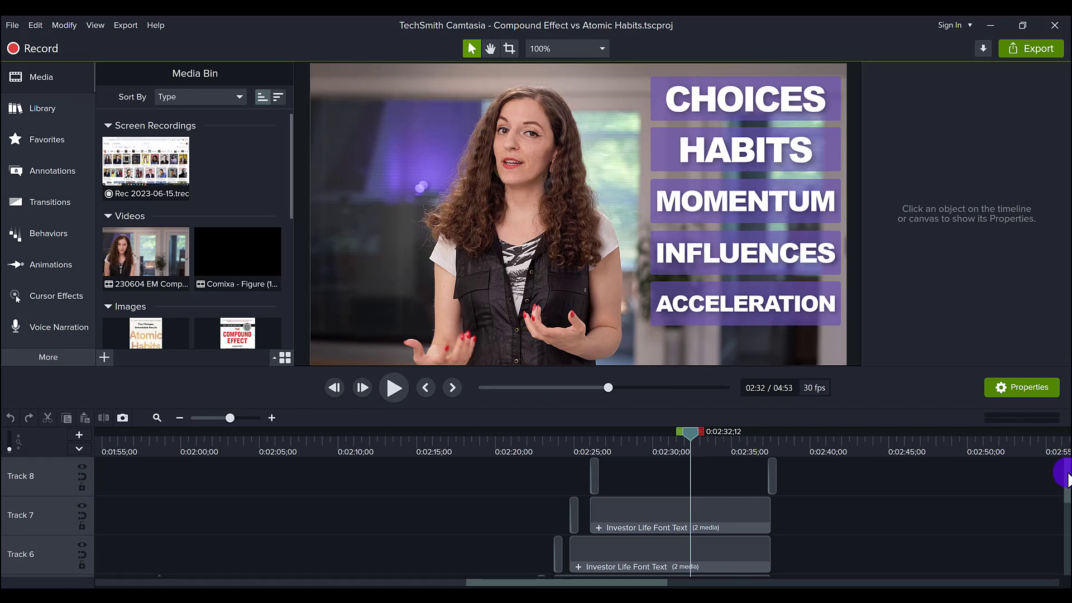
pyautogui.scroll(-3)
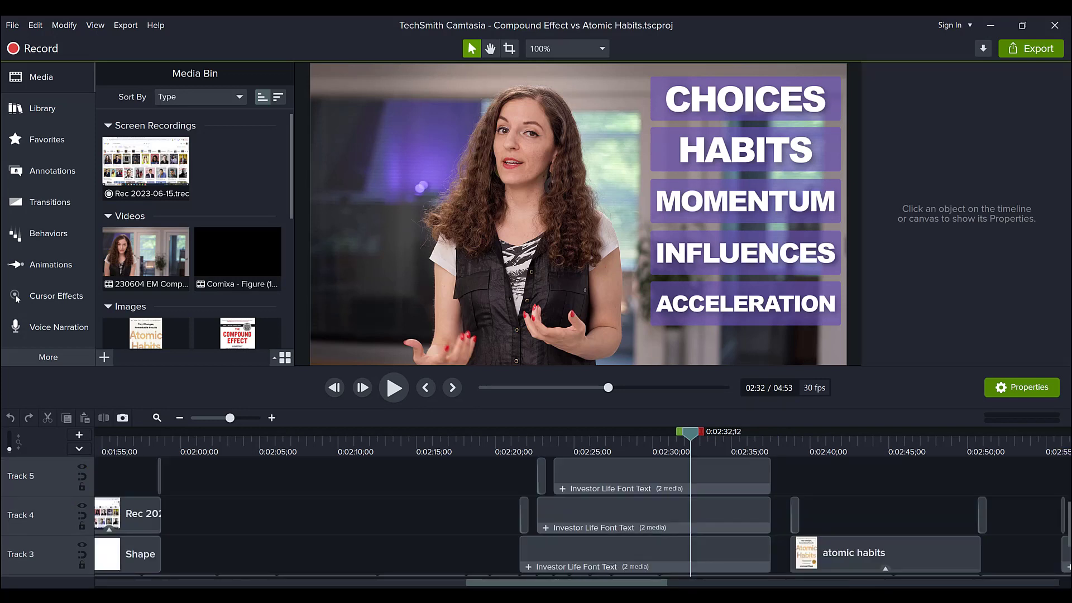
pyautogui.click(581, 553)
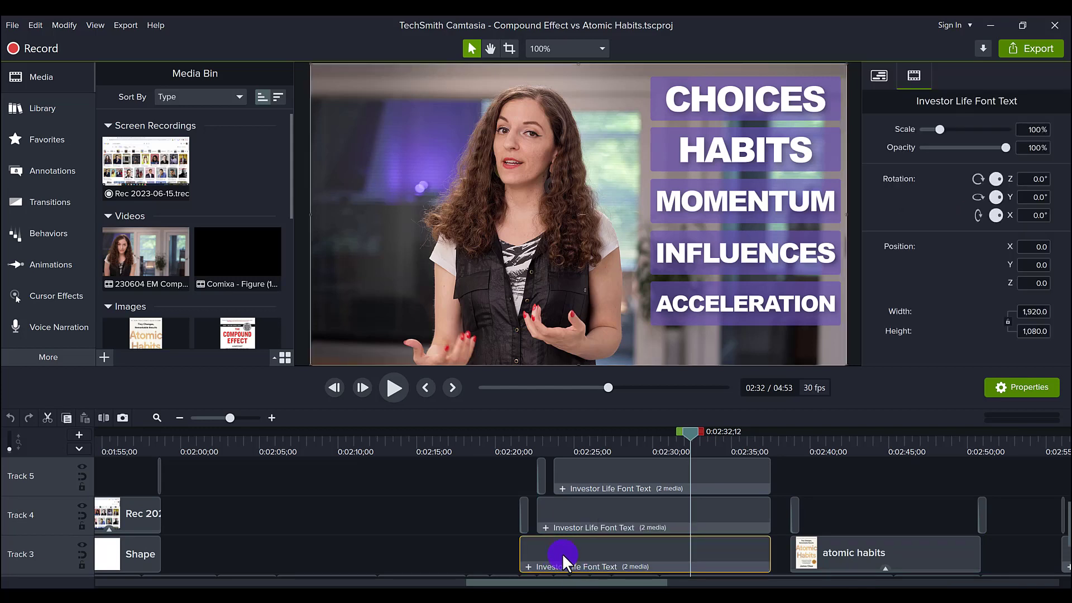
pyautogui.moveTo(666, 179)
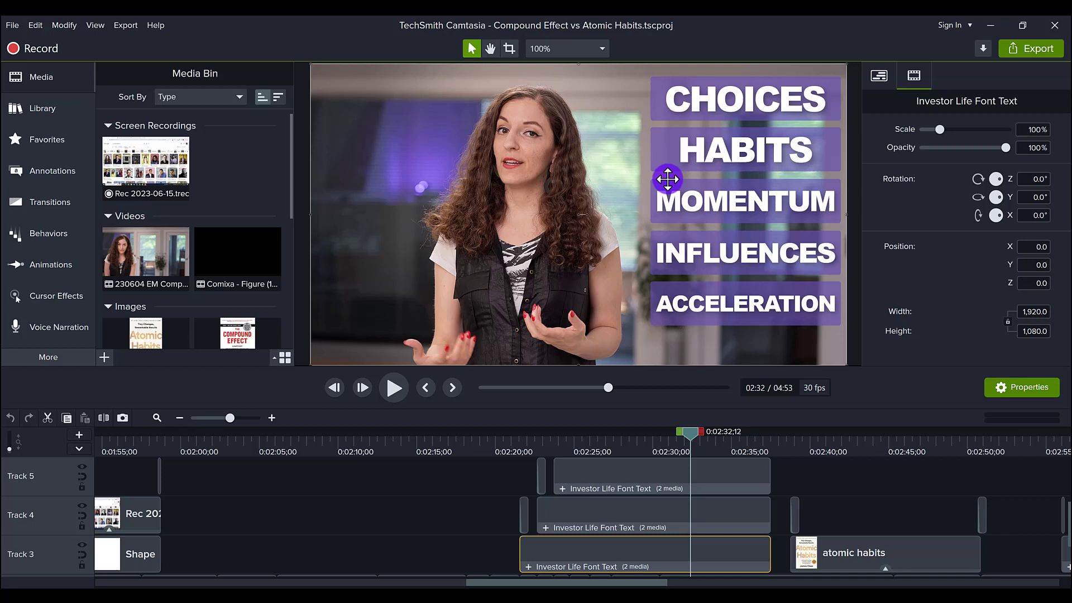
pyautogui.moveTo(666, 86)
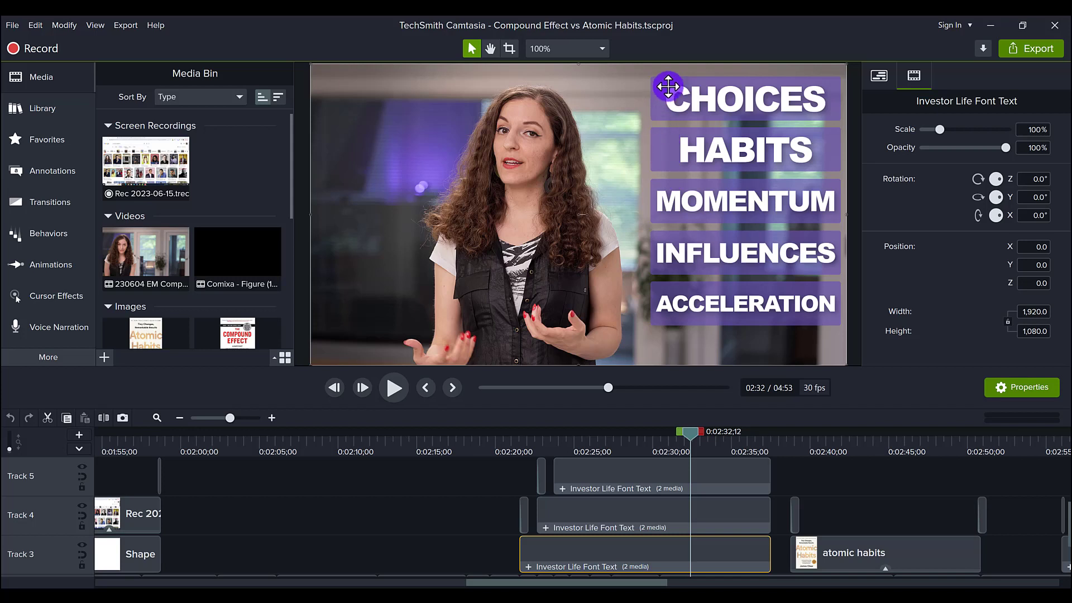
pyautogui.moveTo(538, 553)
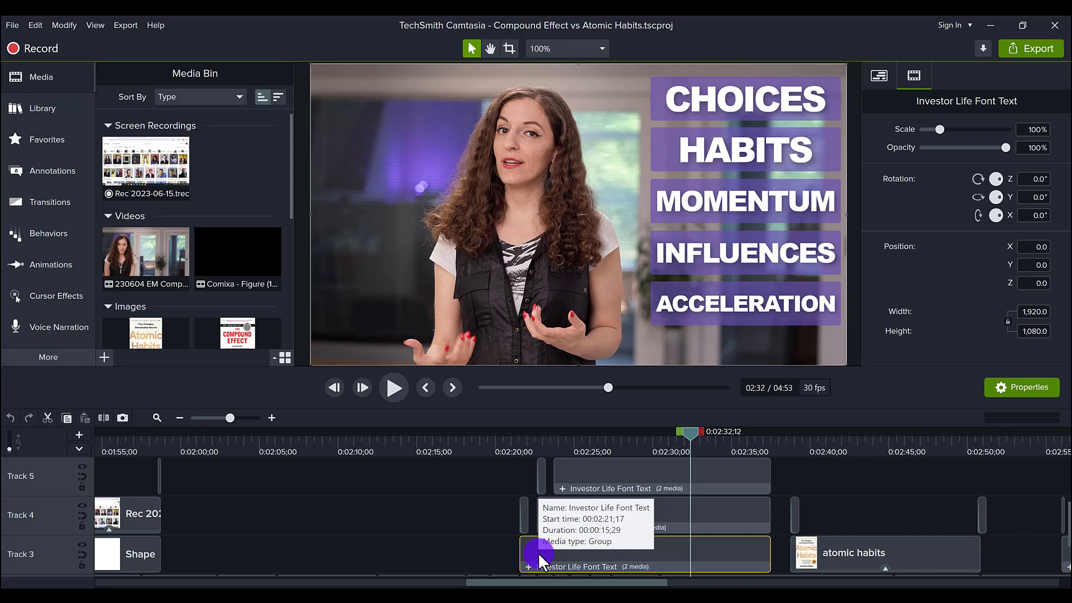
pyautogui.moveTo(540, 560)
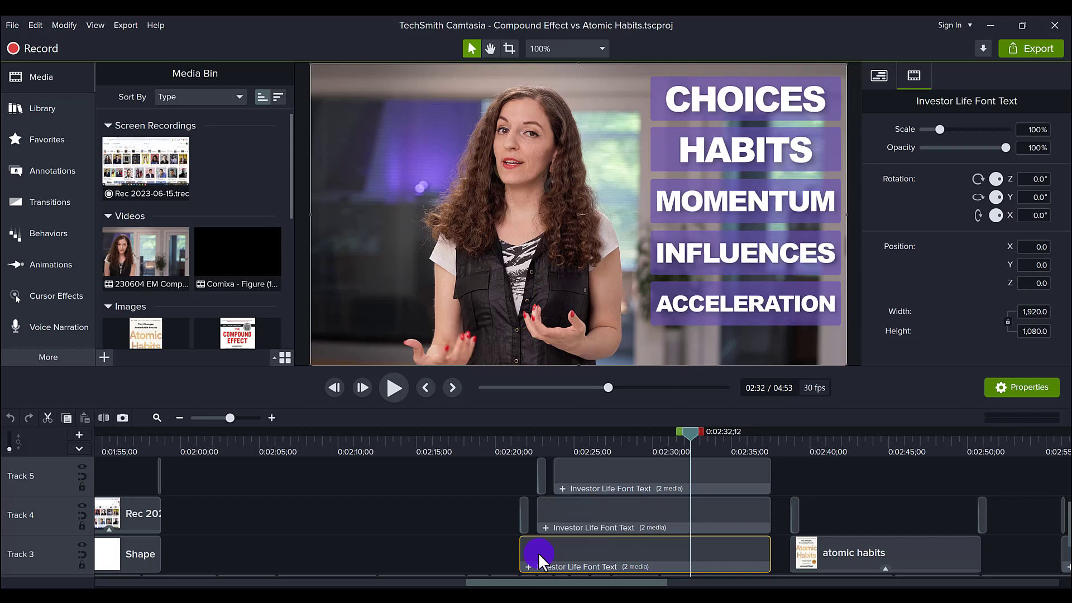
pyautogui.moveTo(495, 584)
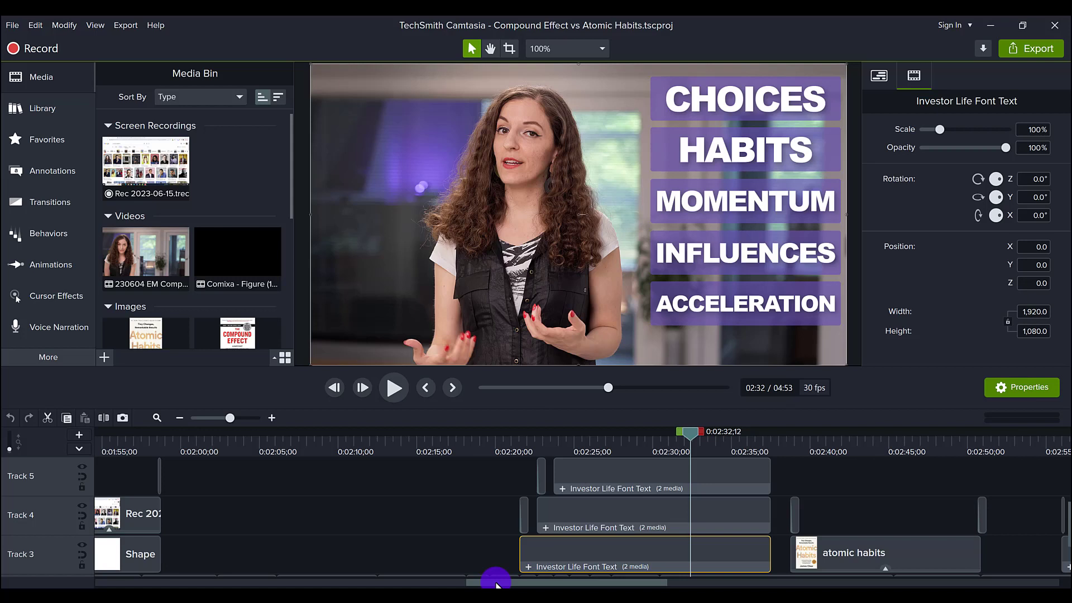
# Step: Bring up the Investor Life library listing the Investor Life Font Text asset
pyautogui.click(41, 109)
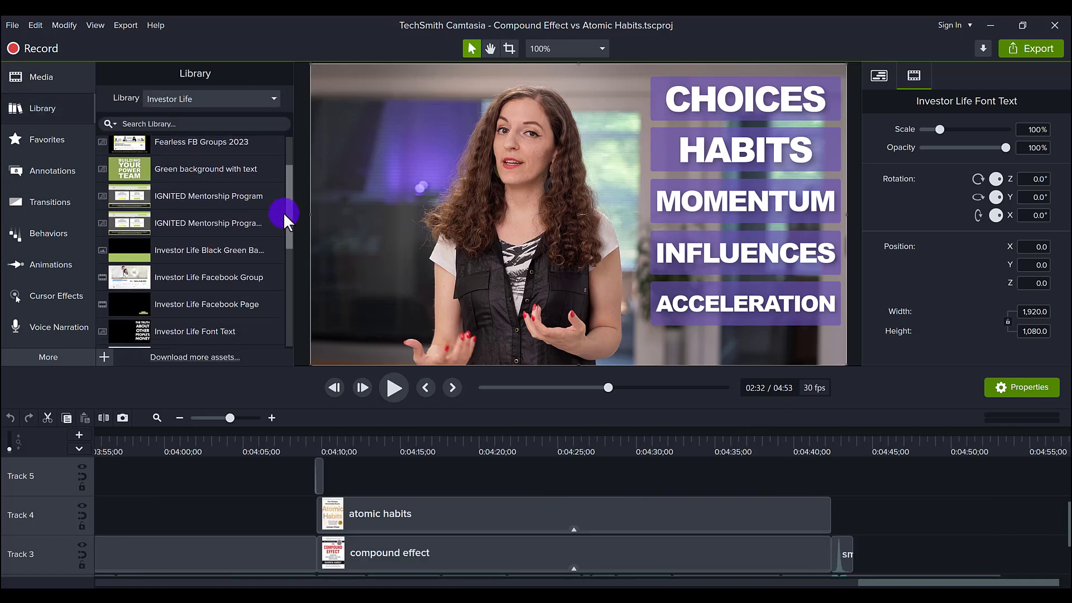
pyautogui.scroll(-3)
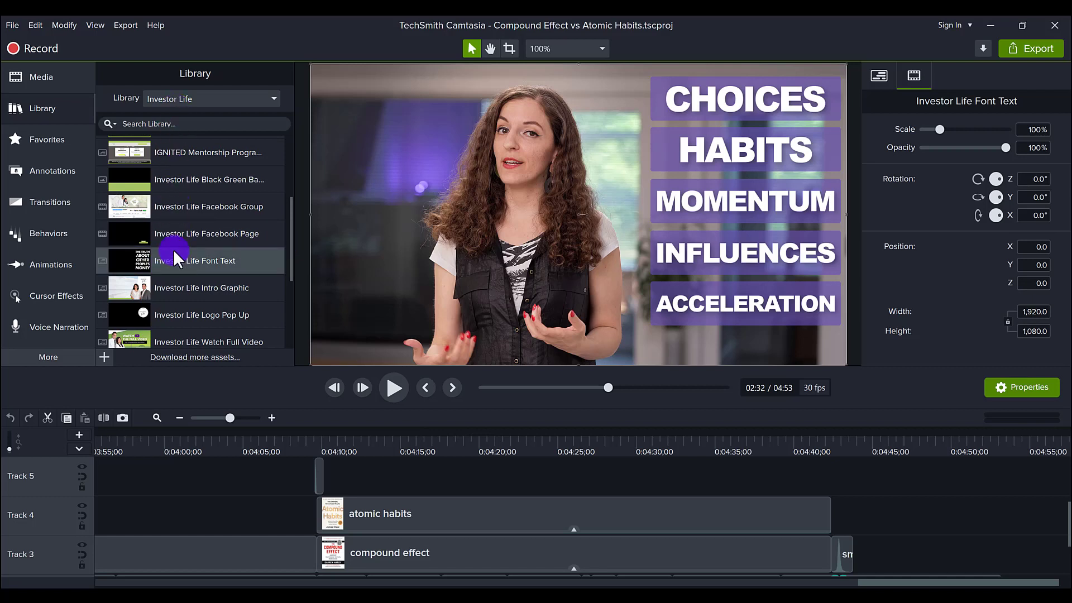
pyautogui.moveTo(171, 267)
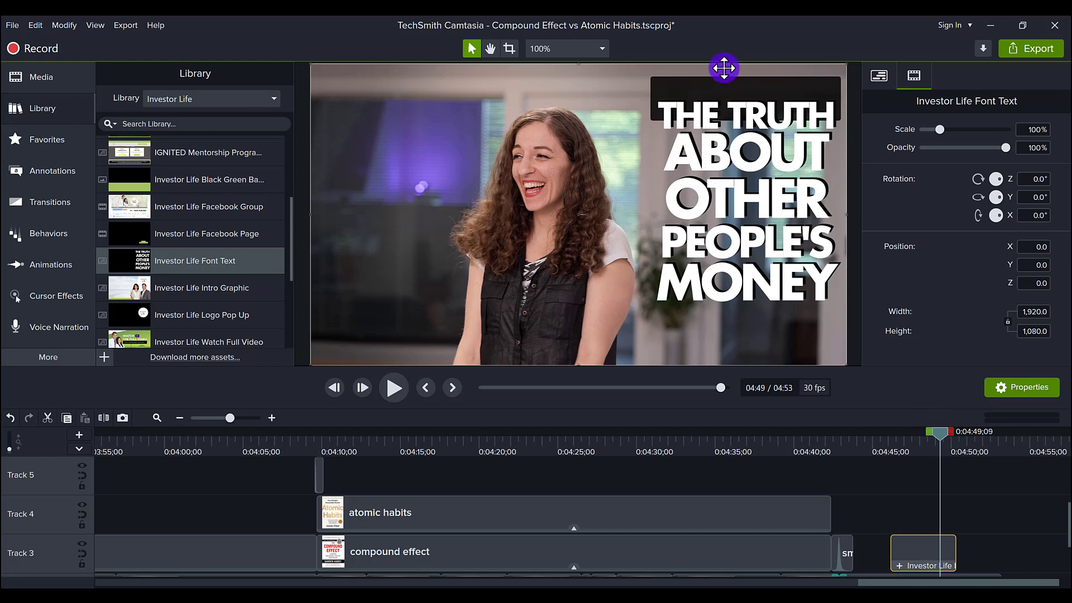
pyautogui.moveTo(721, 93)
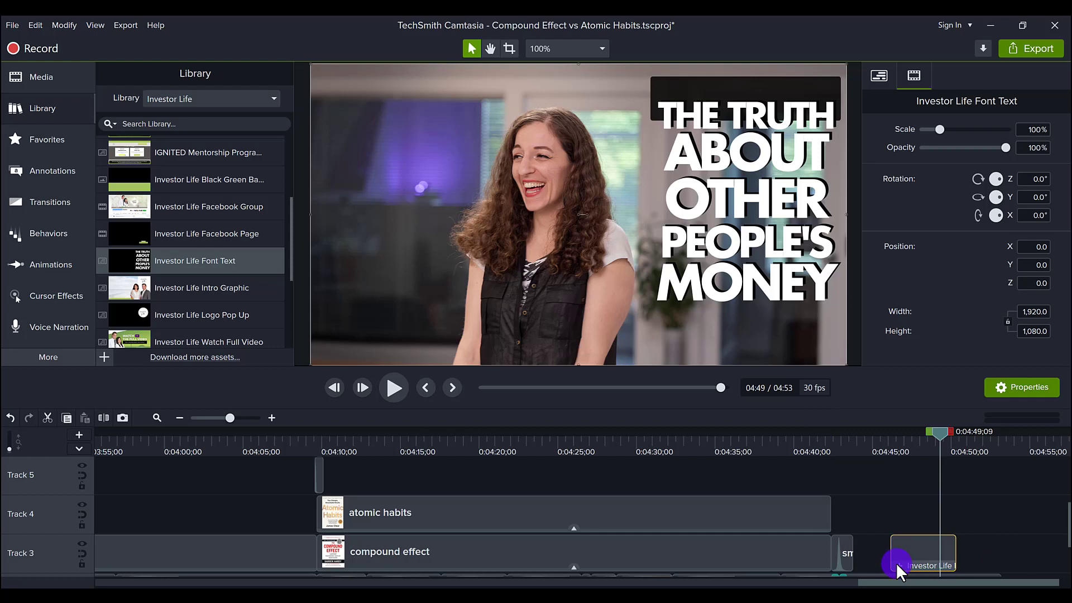
# Step: Edit the text inside the new Investor Life Font Text group to read MONEY
pyautogui.doubleClick(924, 557)
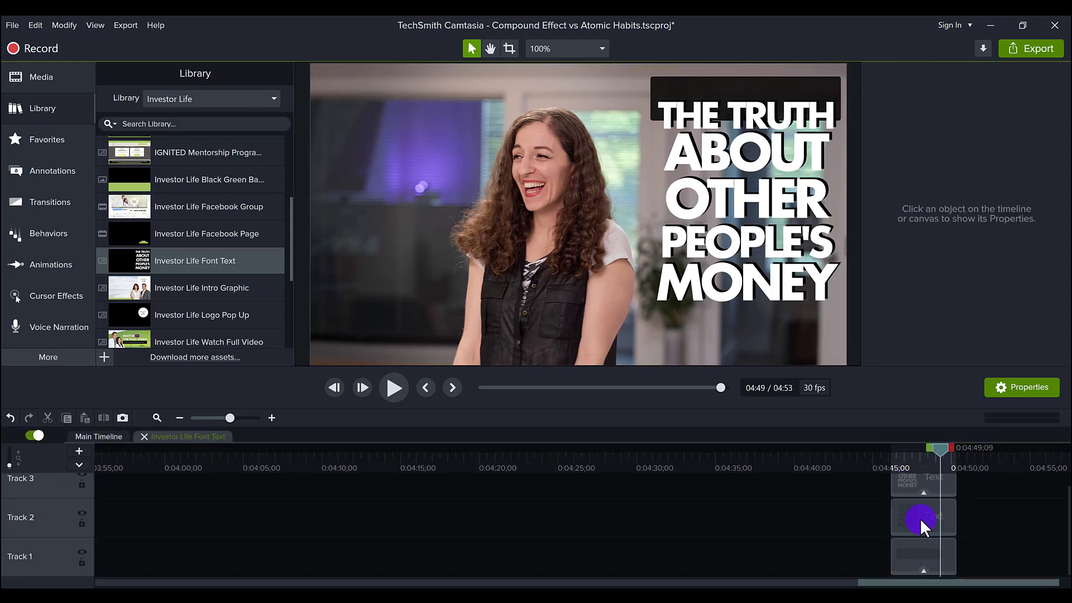
pyautogui.click(923, 517)
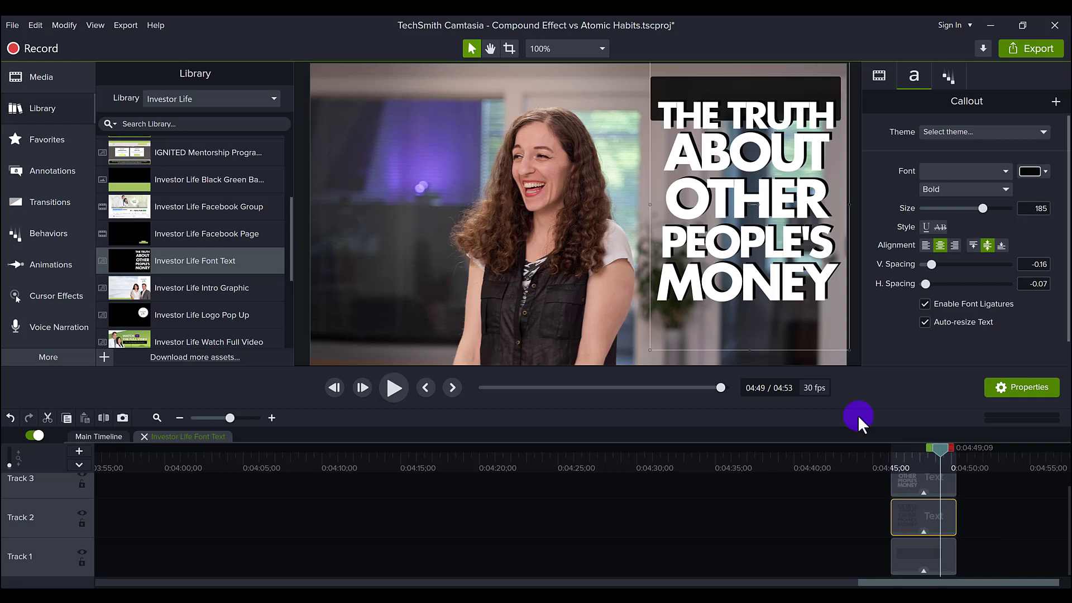
pyautogui.moveTo(632, 48)
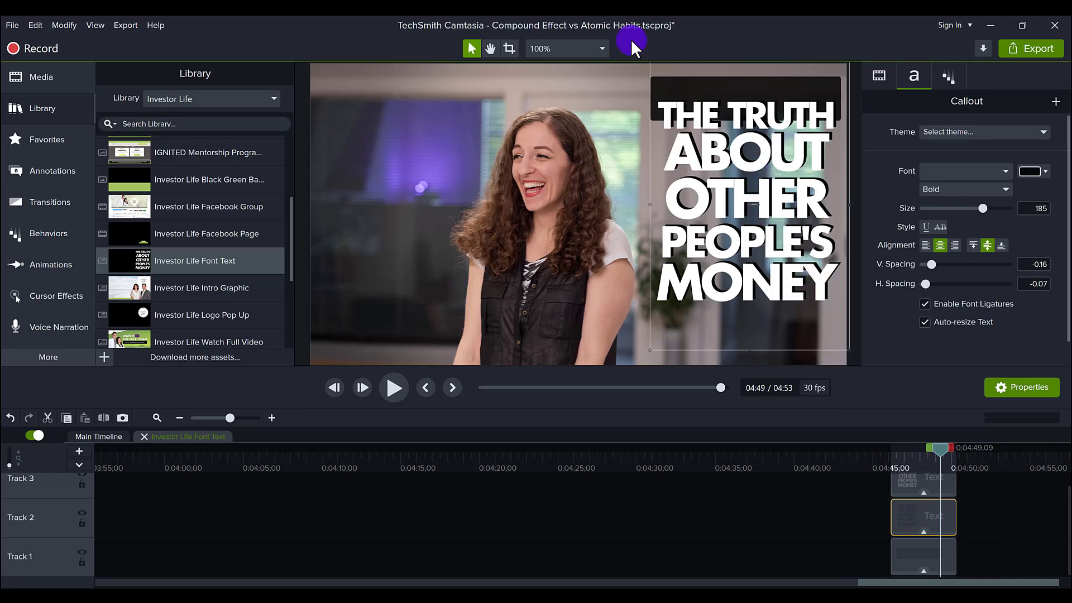
pyautogui.moveTo(717, 117)
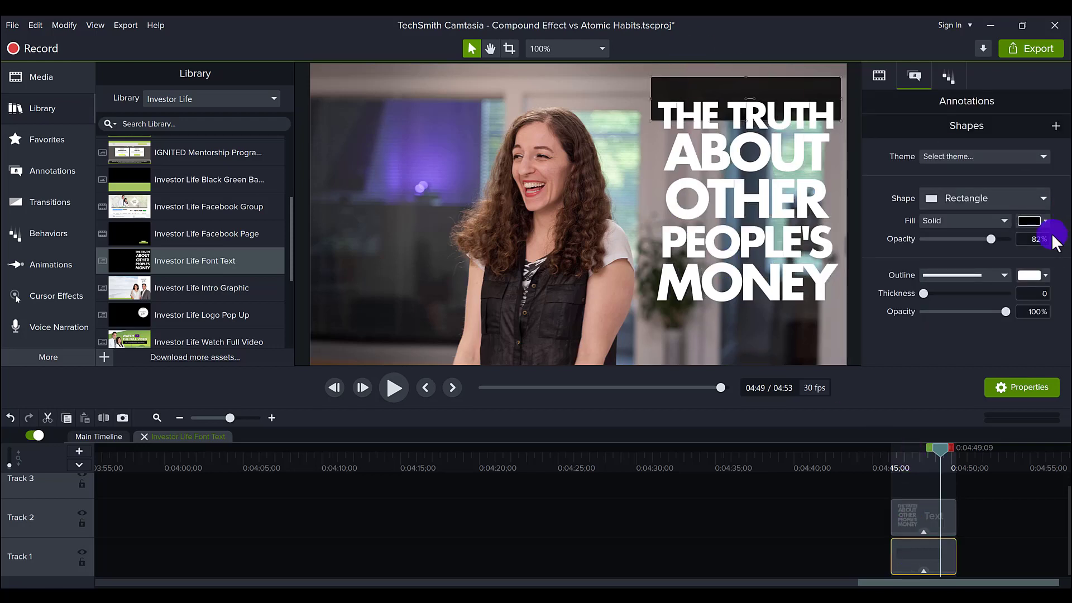
# Step: Recolour the background rectangle purple by sampling the colour from the preview with the eyedropper
pyautogui.click(1030, 220)
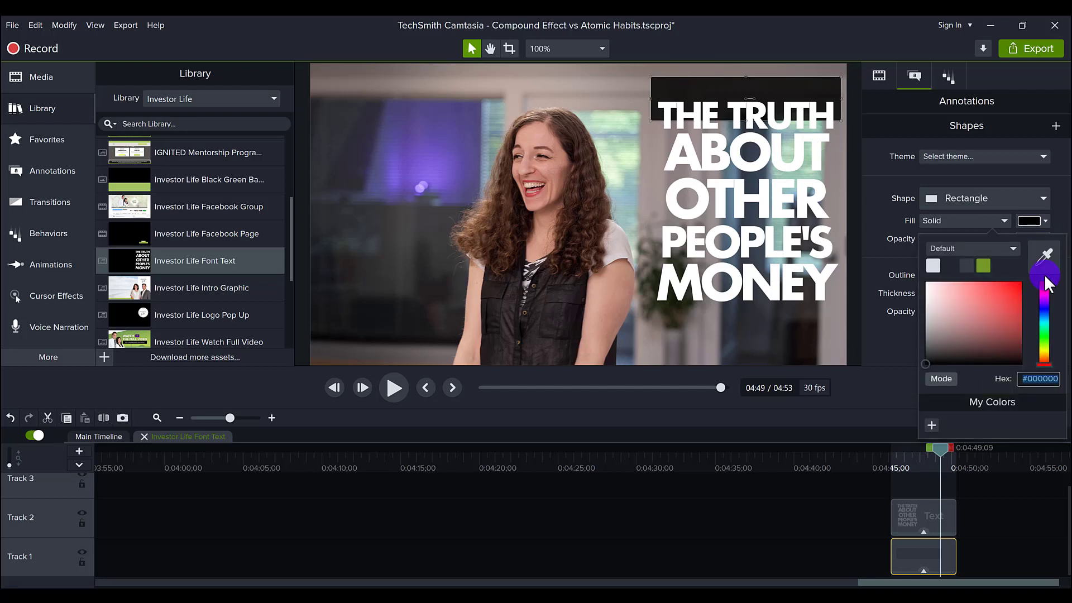
pyautogui.click(499, 144)
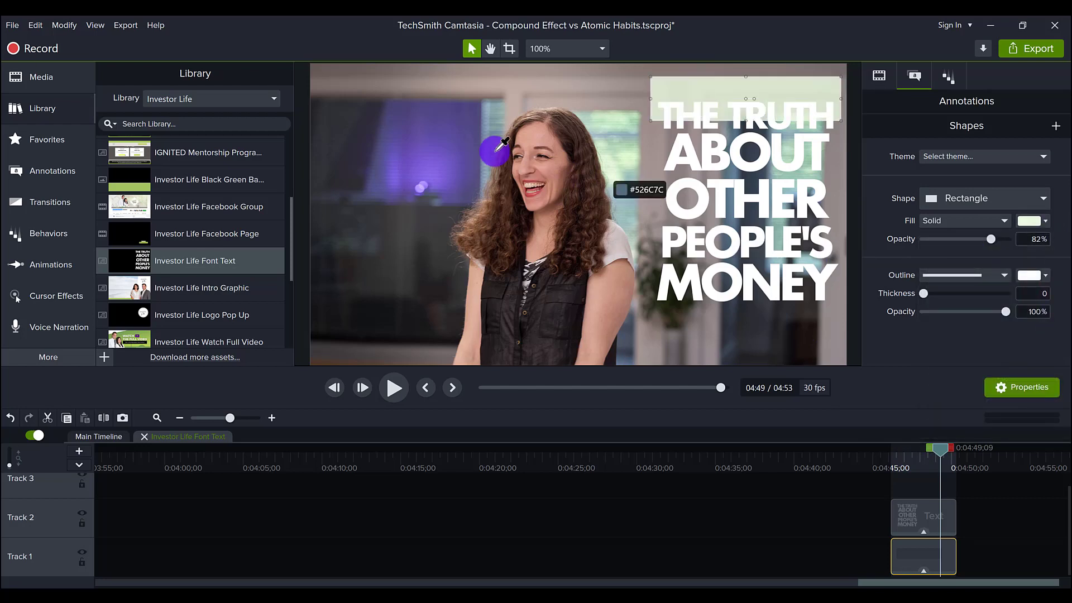
pyautogui.click(747, 199)
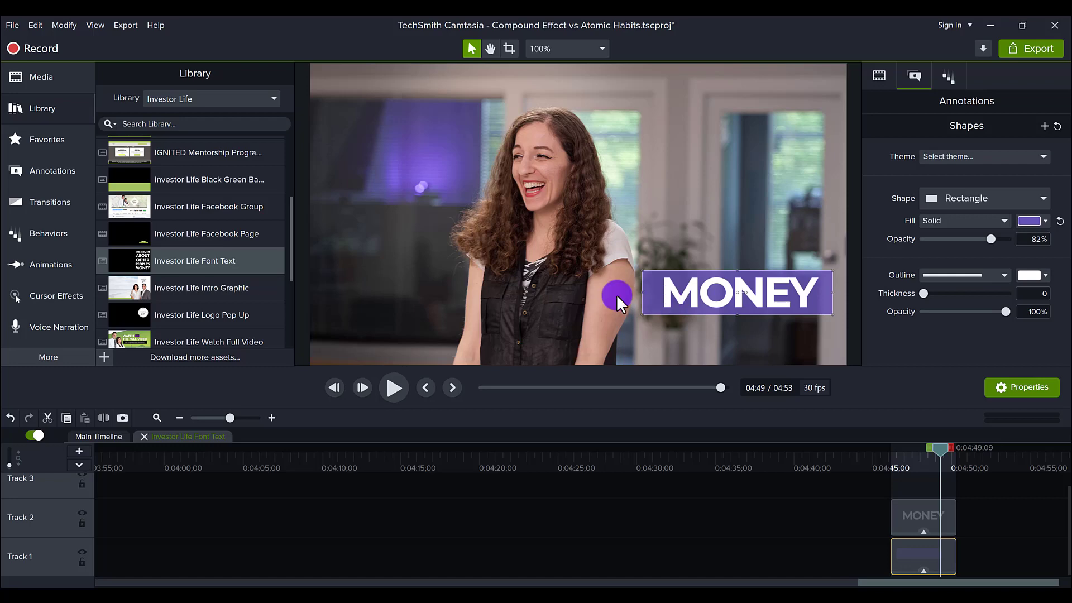
pyautogui.moveTo(144, 437)
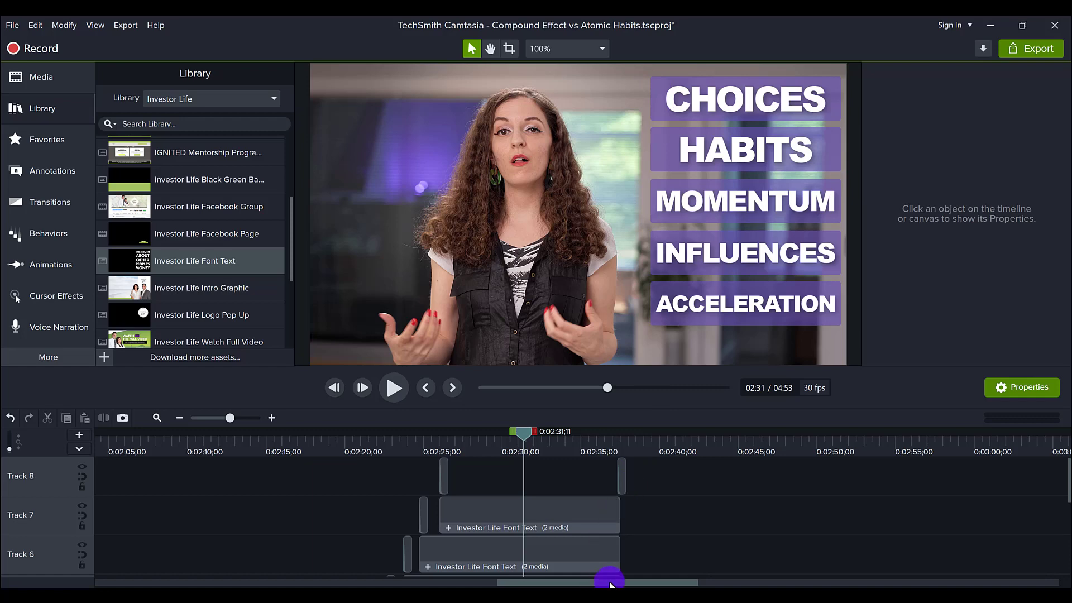
# Step: Select the purple rectangle inside the MONEY group and lower its fill opacity to 73%
pyautogui.click(923, 479)
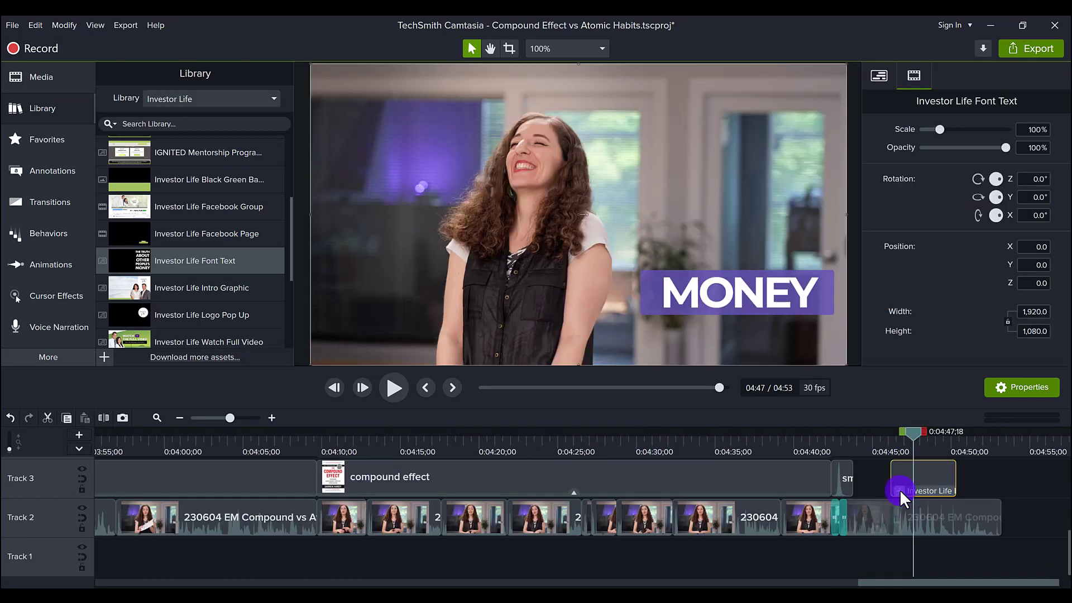
pyautogui.doubleClick(923, 477)
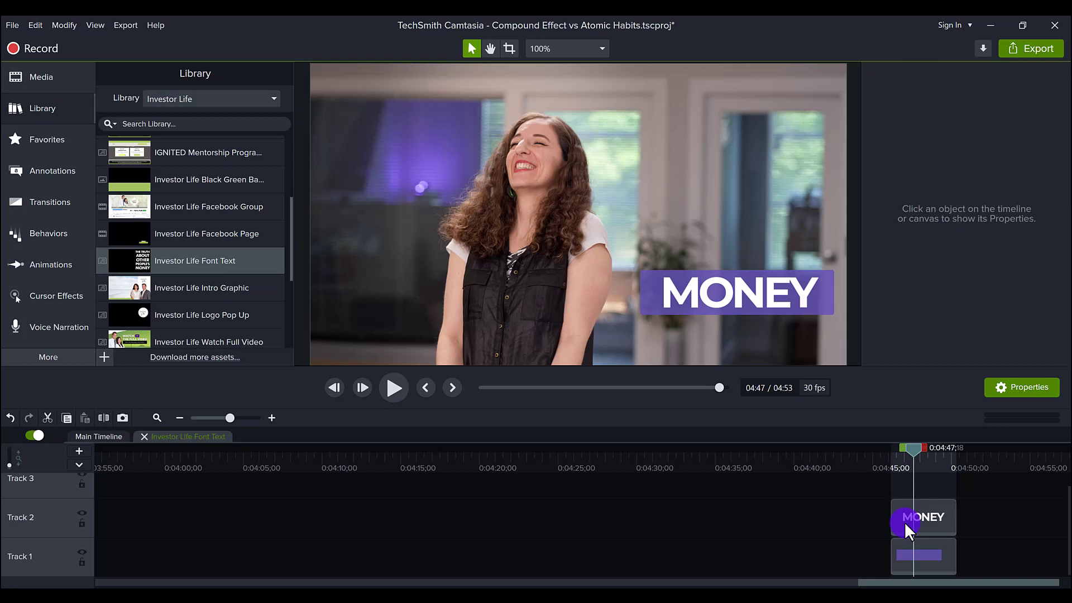
pyautogui.click(922, 555)
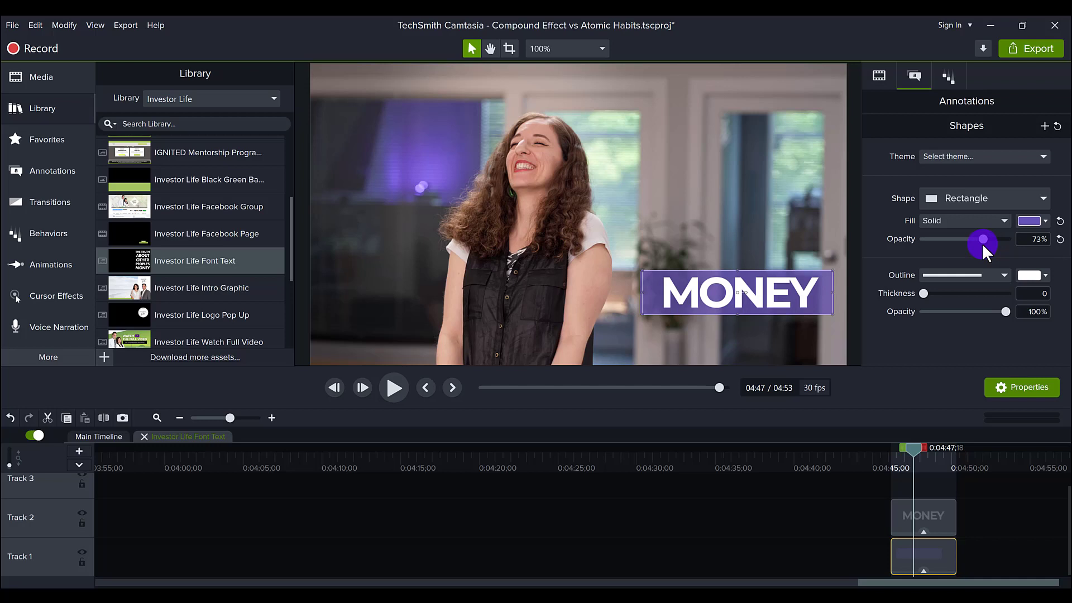
pyautogui.moveTo(559, 434)
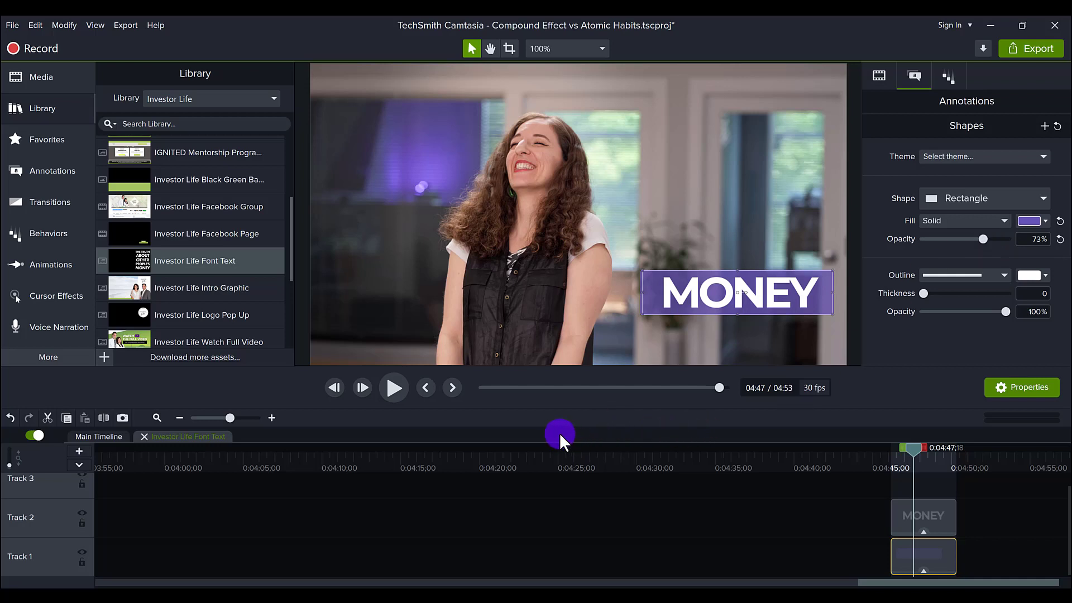
pyautogui.moveTo(576, 422)
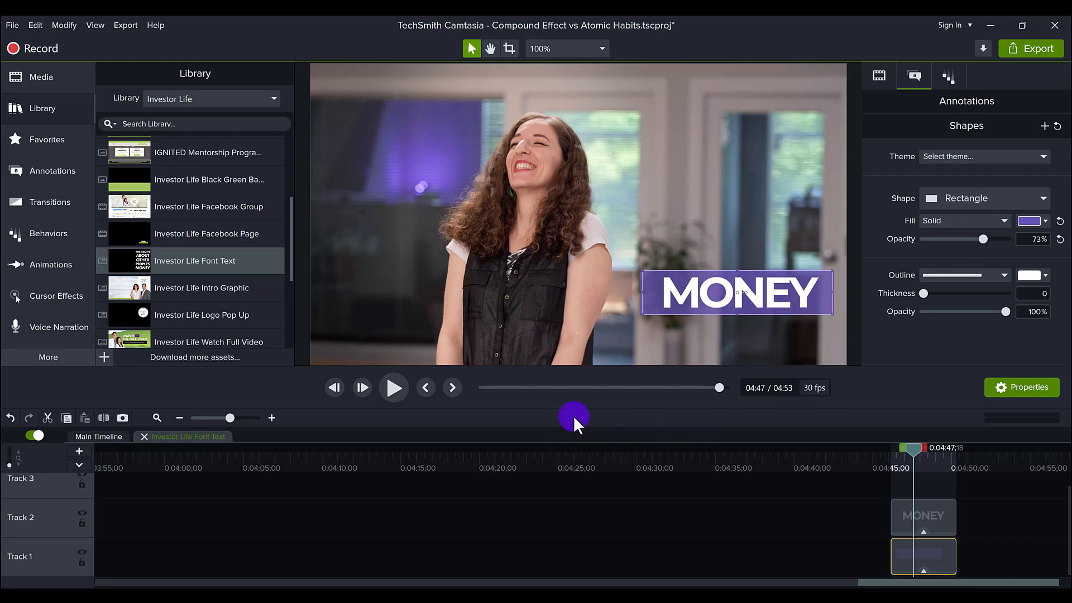
pyautogui.moveTo(93, 441)
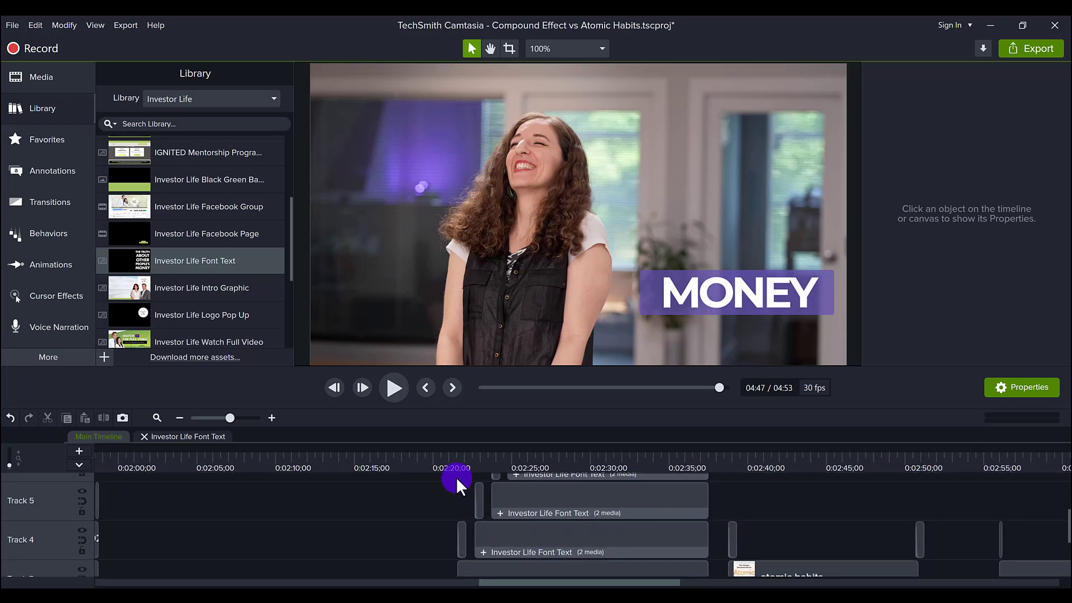
# Step: Return to the main timeline and locate the CHOICES Investor Life Font Text group
pyautogui.click(455, 471)
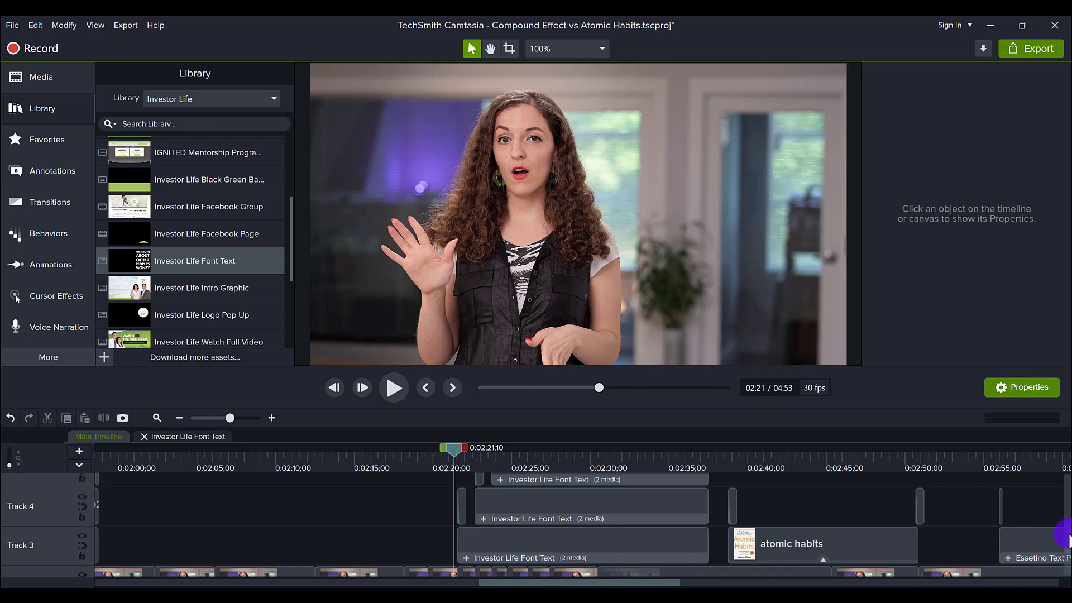
pyautogui.scroll(-3)
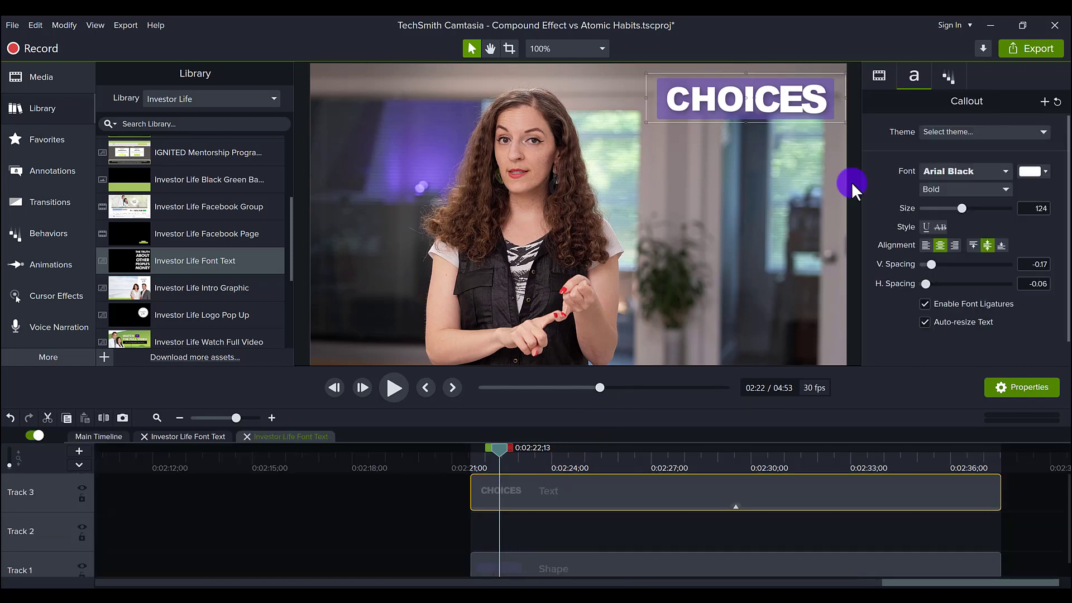
pyautogui.moveTo(503, 475)
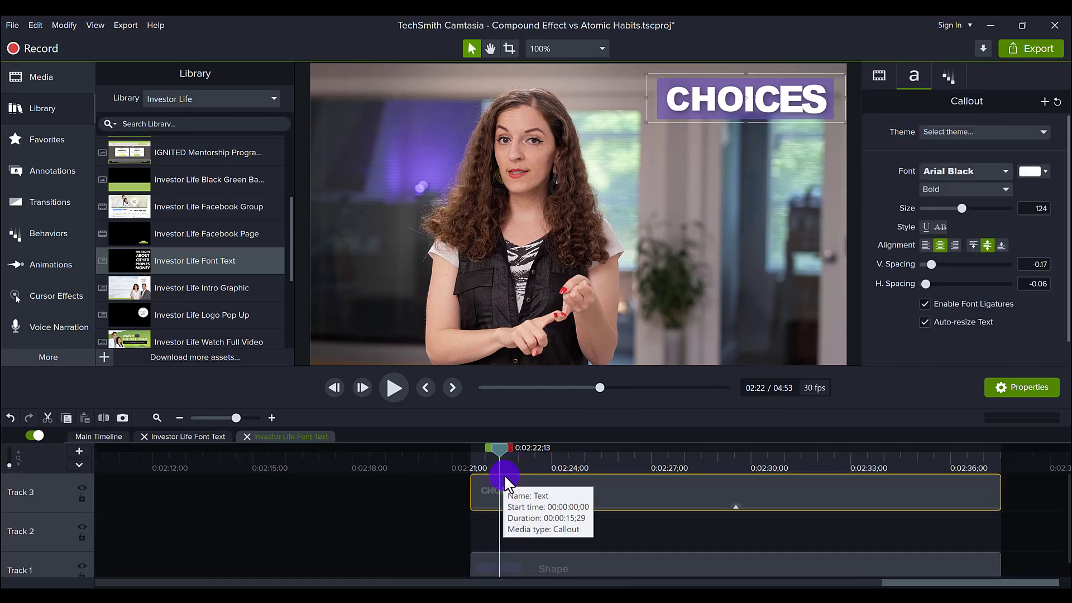
pyautogui.moveTo(628, 335)
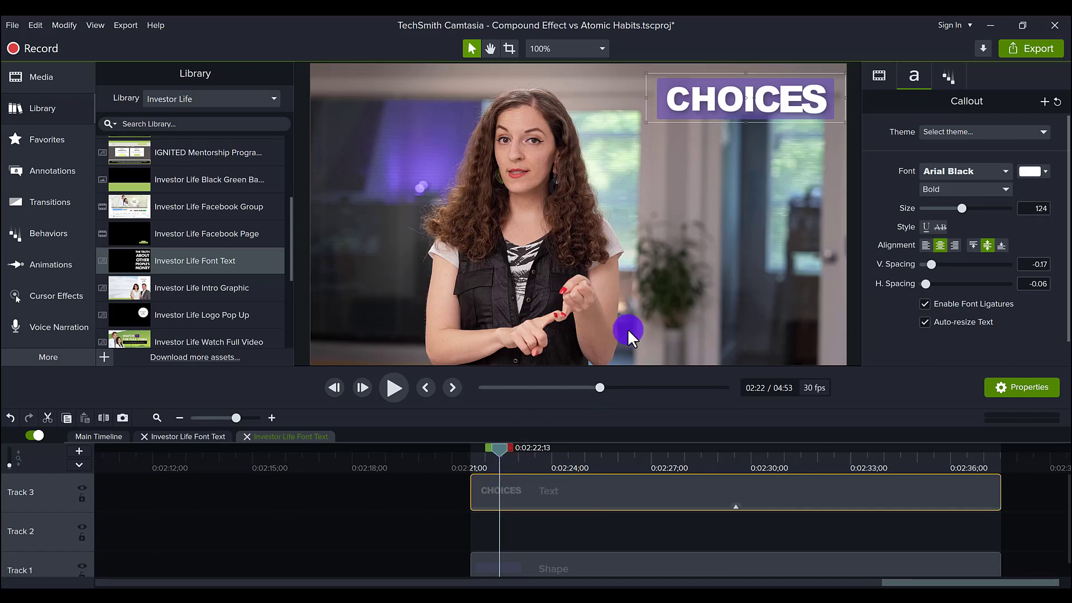
# Step: Show the Pulsating behavior on CHOICES alongside the Behaviors preset panel
pyautogui.click(948, 74)
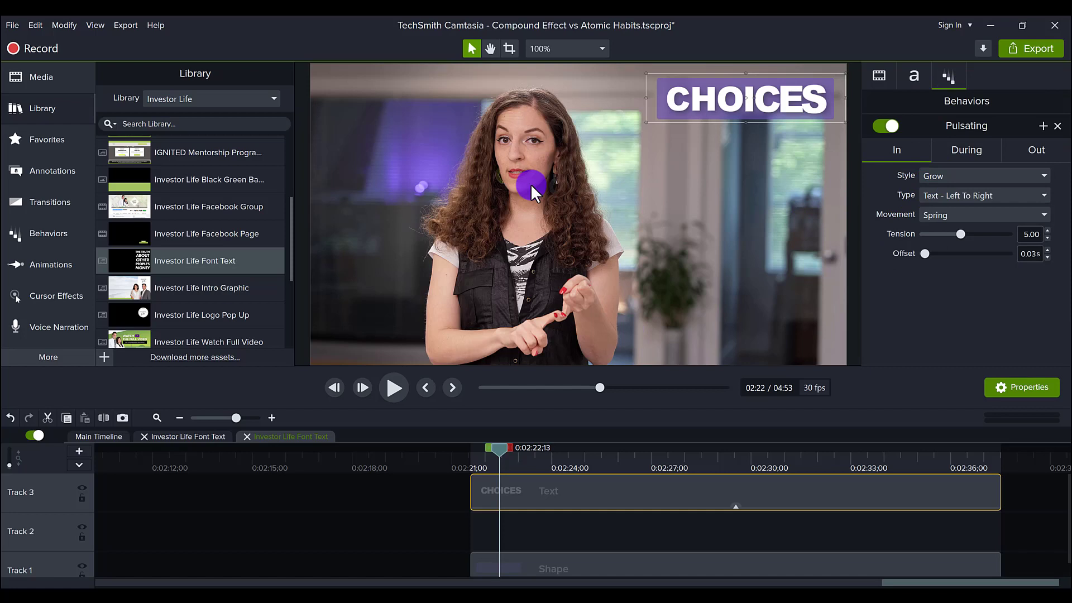
pyautogui.click(48, 234)
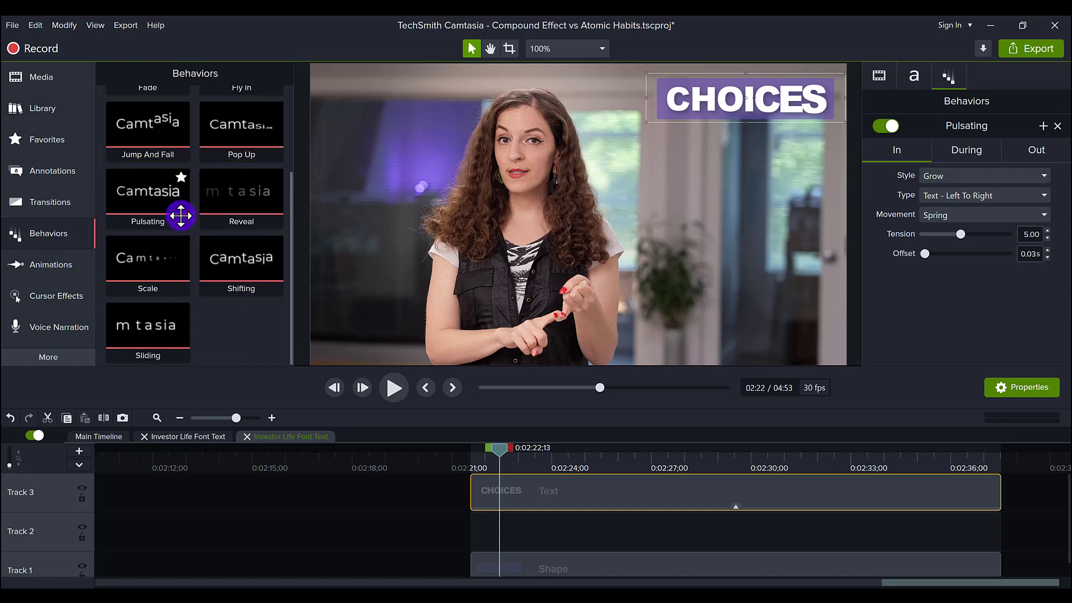
pyautogui.moveTo(965, 191)
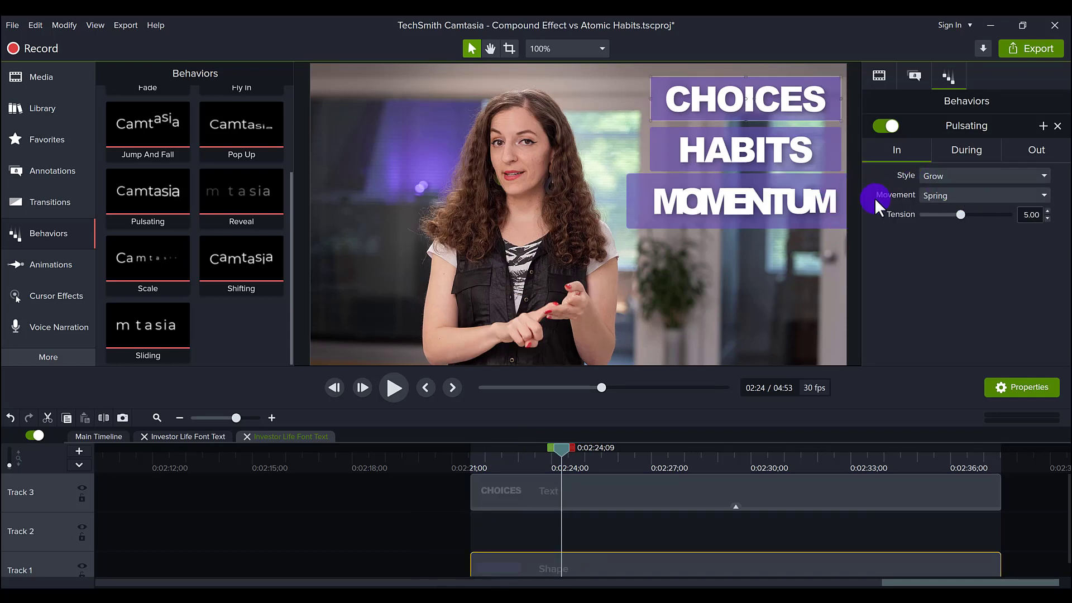
# Step: Add a Scale behavior to the CHOICES text and shape, then remove it again
pyautogui.click(148, 258)
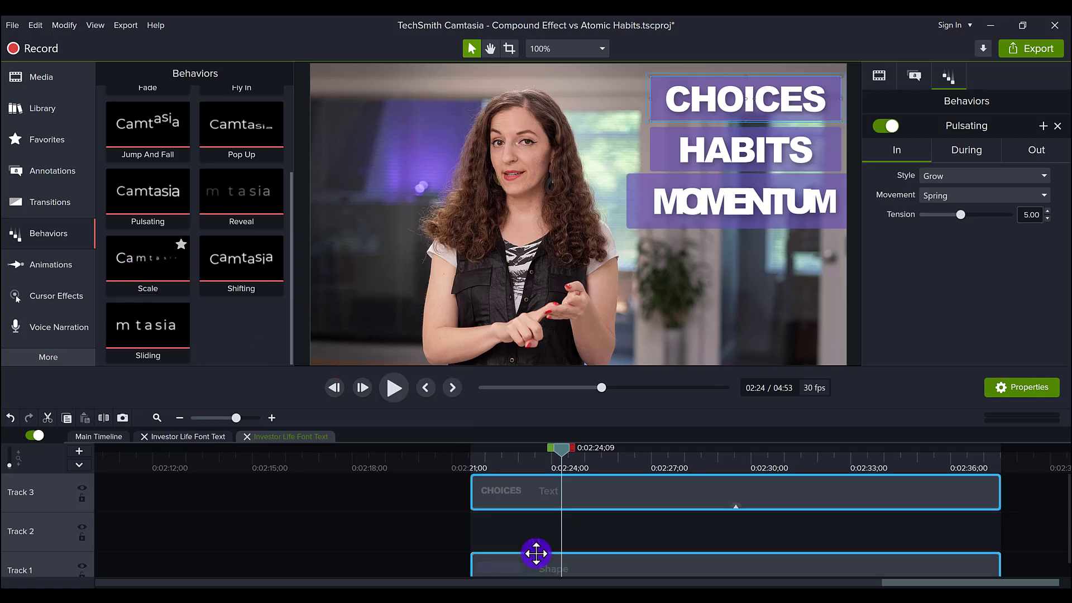
pyautogui.click(1042, 125)
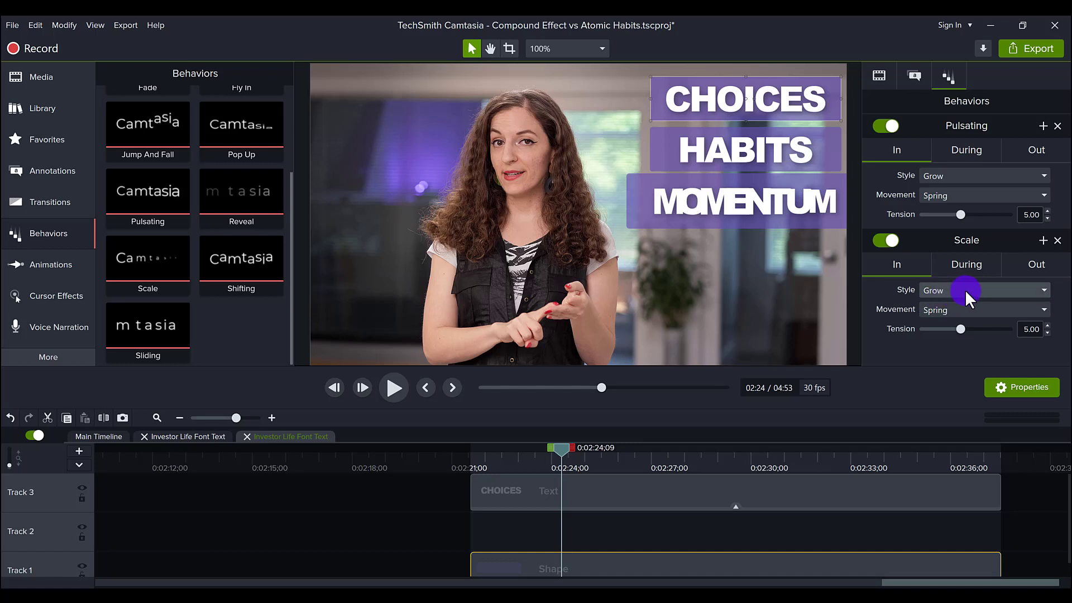
pyautogui.click(1043, 291)
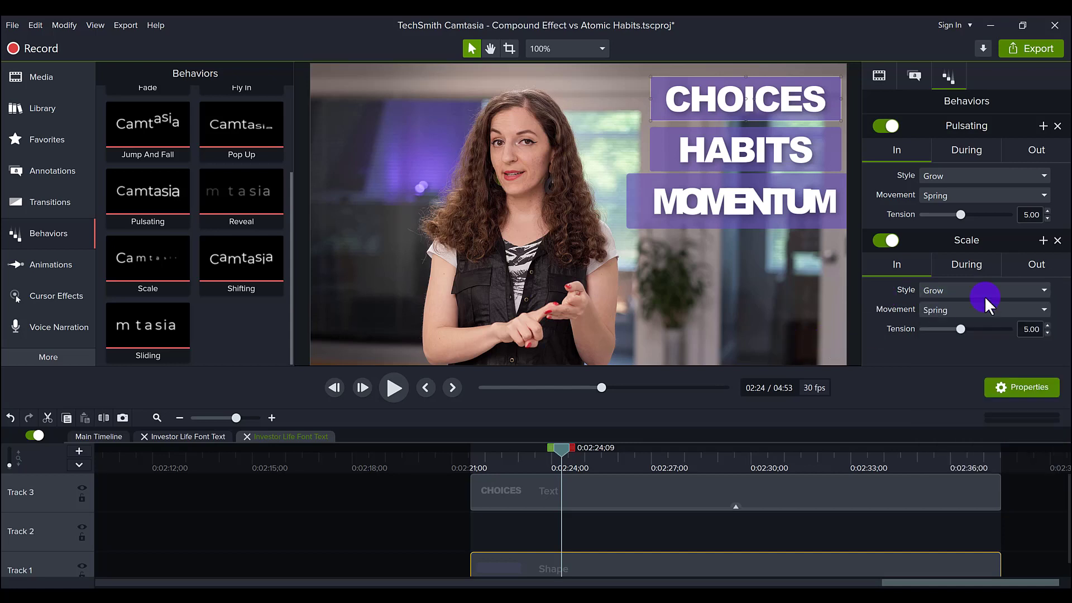
pyautogui.moveTo(1058, 241)
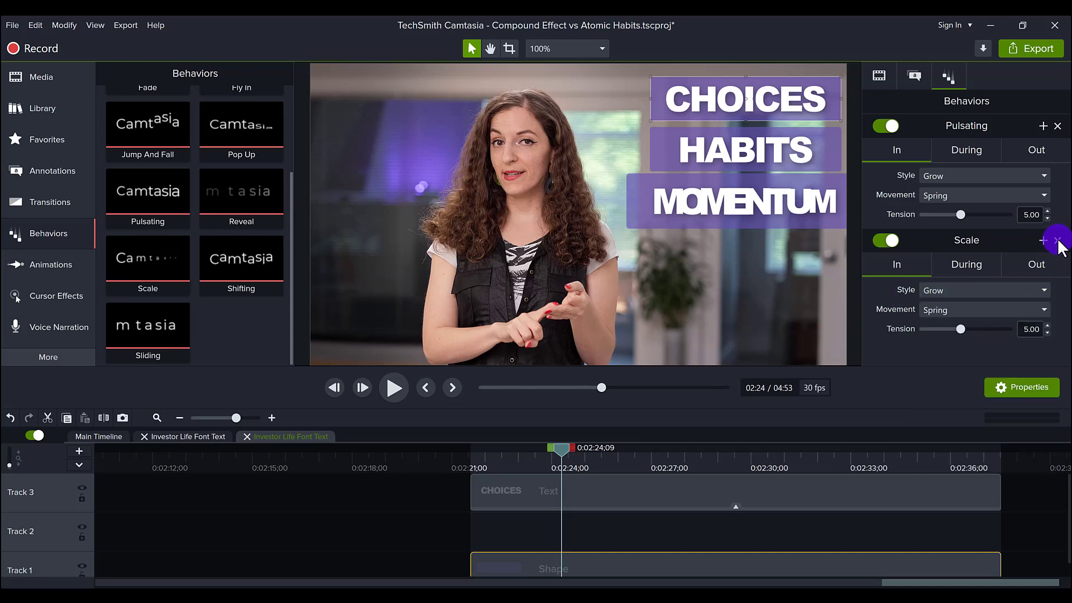
pyautogui.click(1057, 240)
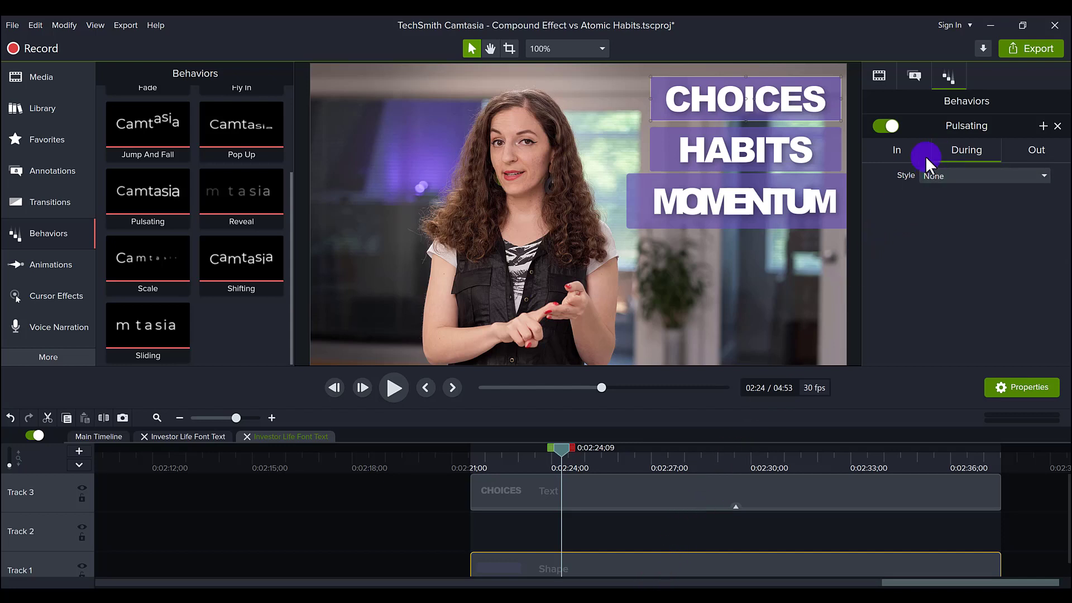
pyautogui.moveTo(963, 179)
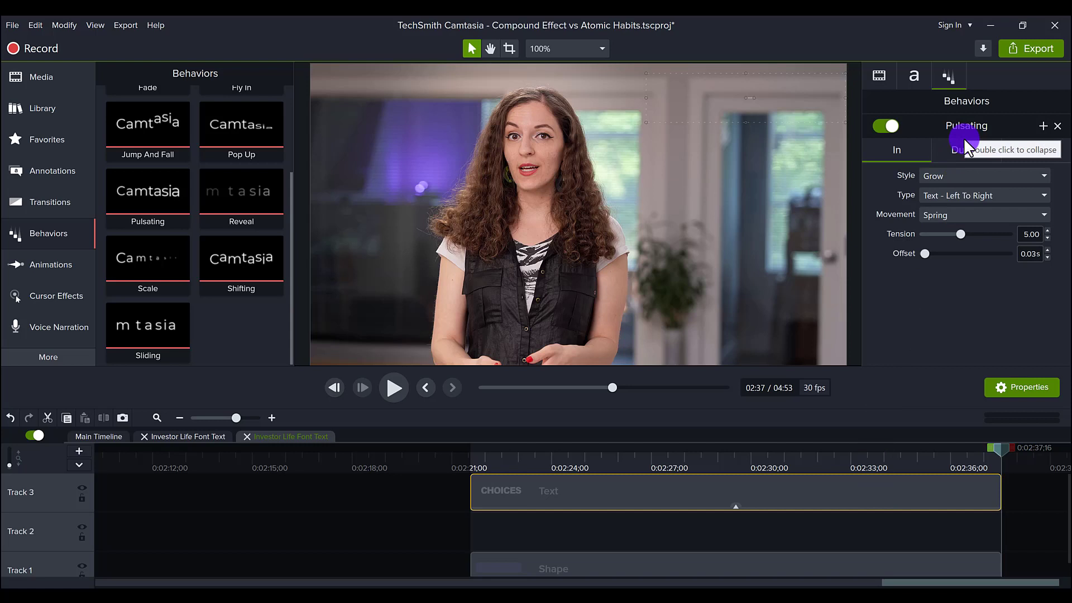
# Step: Check Pulsating's During settings and go back to the main project timeline
pyautogui.click(966, 150)
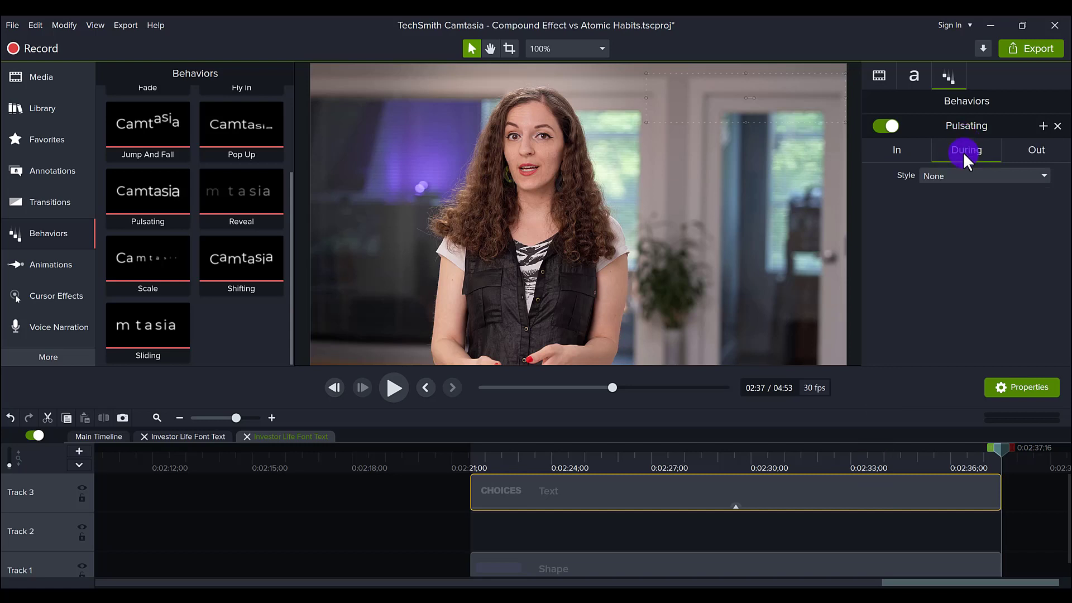
pyautogui.click(1035, 150)
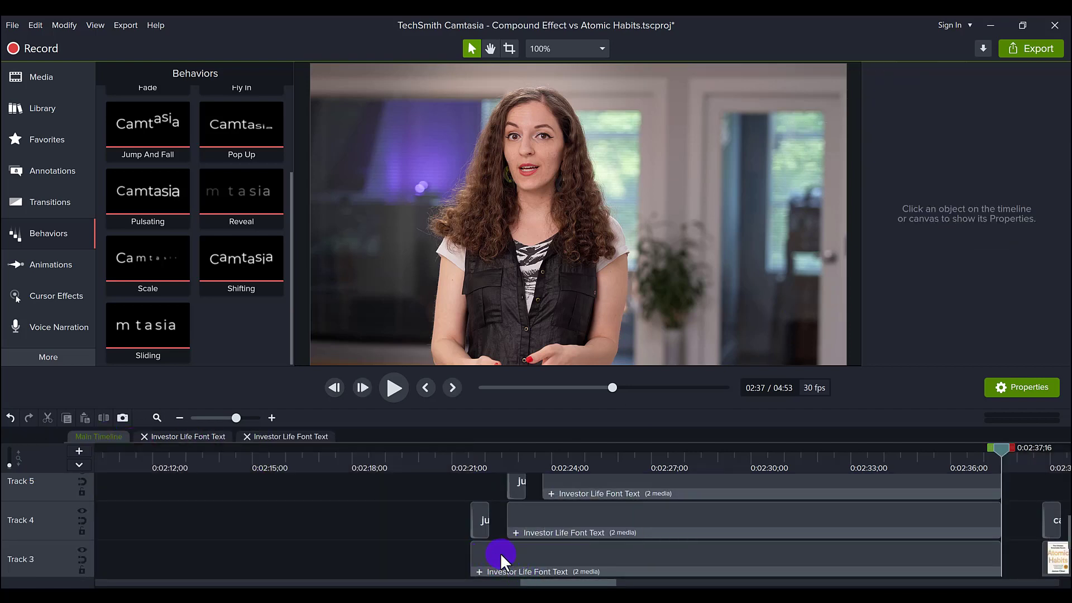
pyautogui.moveTo(1016, 550)
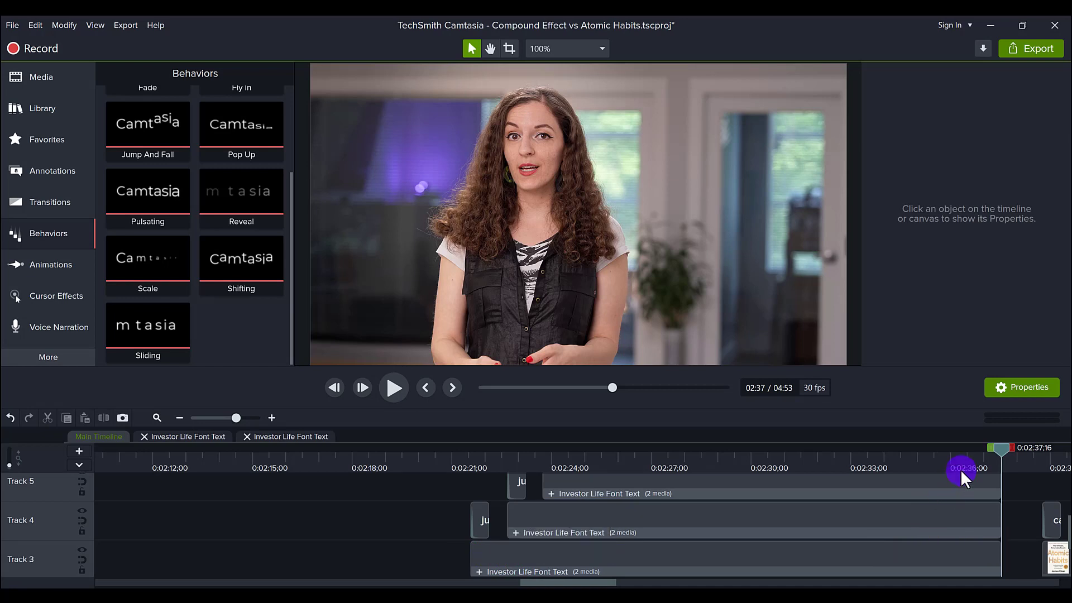
pyautogui.moveTo(909, 519)
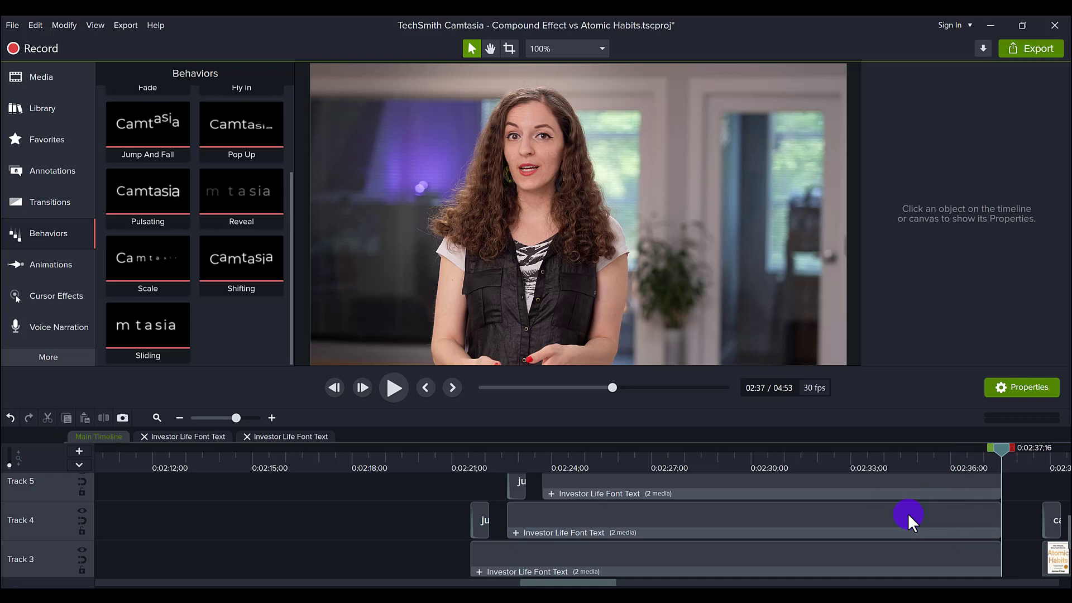
pyautogui.moveTo(681, 464)
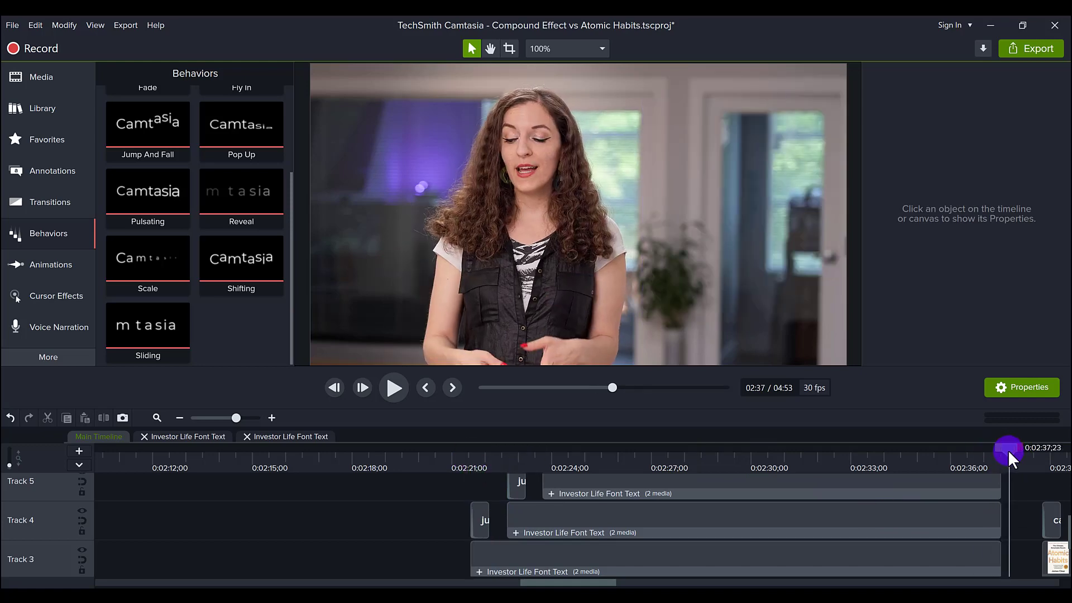
pyautogui.scroll(-3)
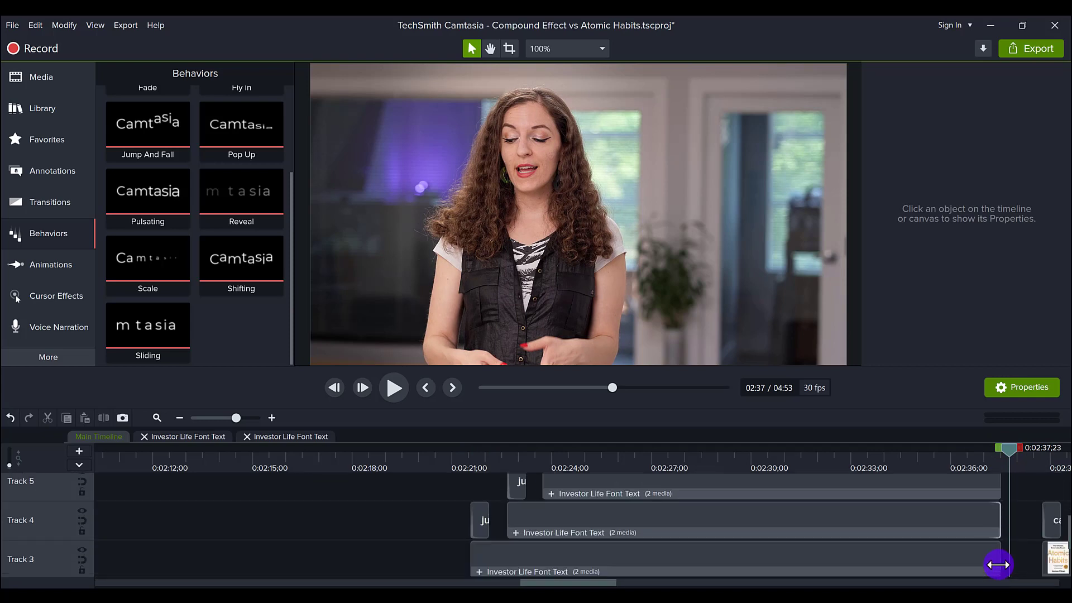
pyautogui.scroll(-3)
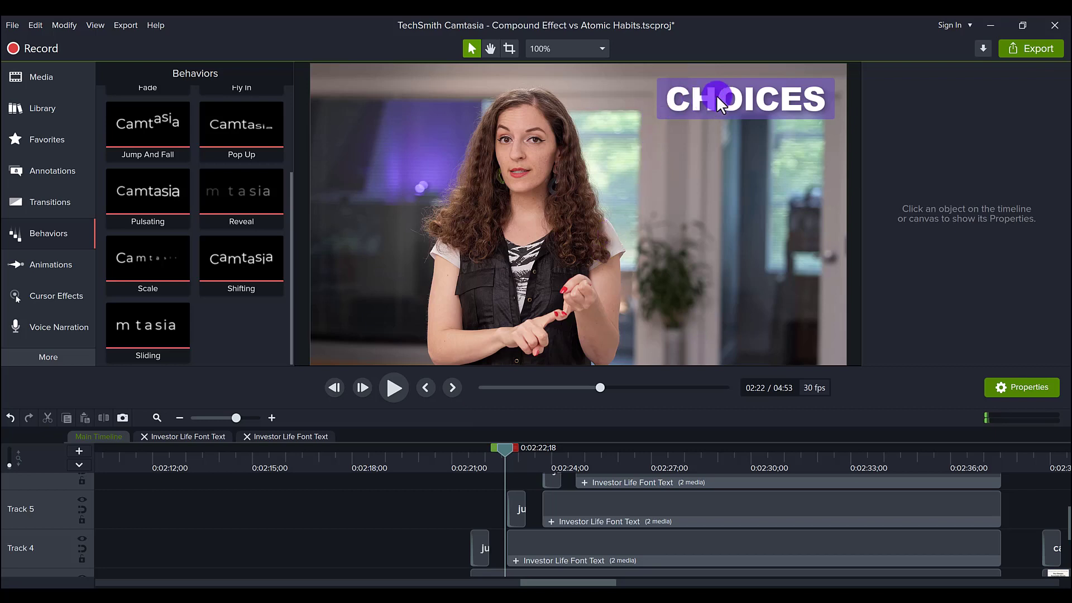
# Step: Play the stacked word list from CHOICES onward, then move past the groups to about 3:03
pyautogui.click(393, 387)
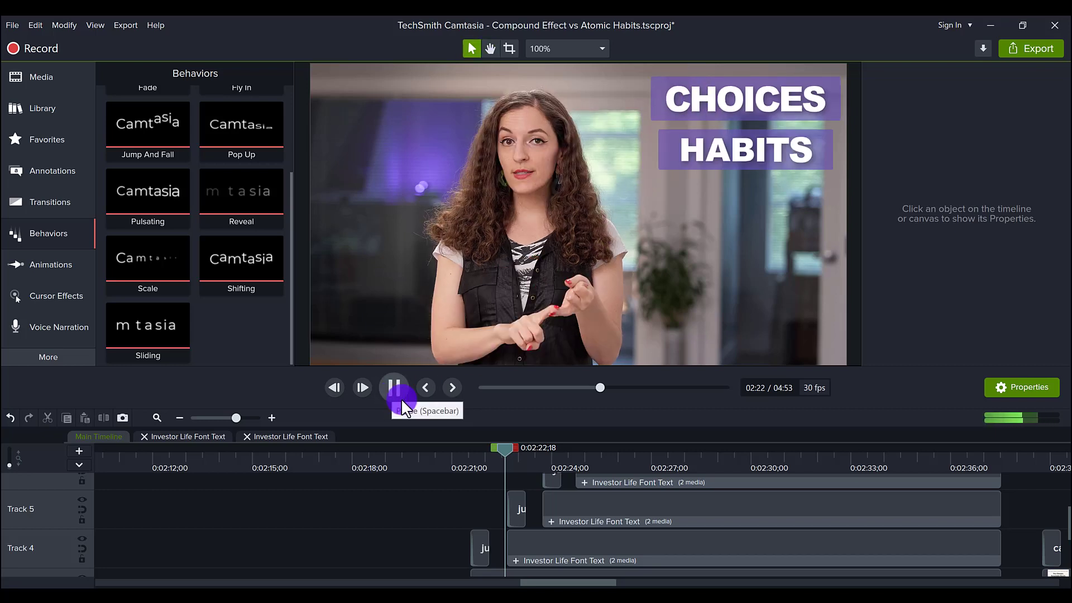
pyautogui.click(394, 387)
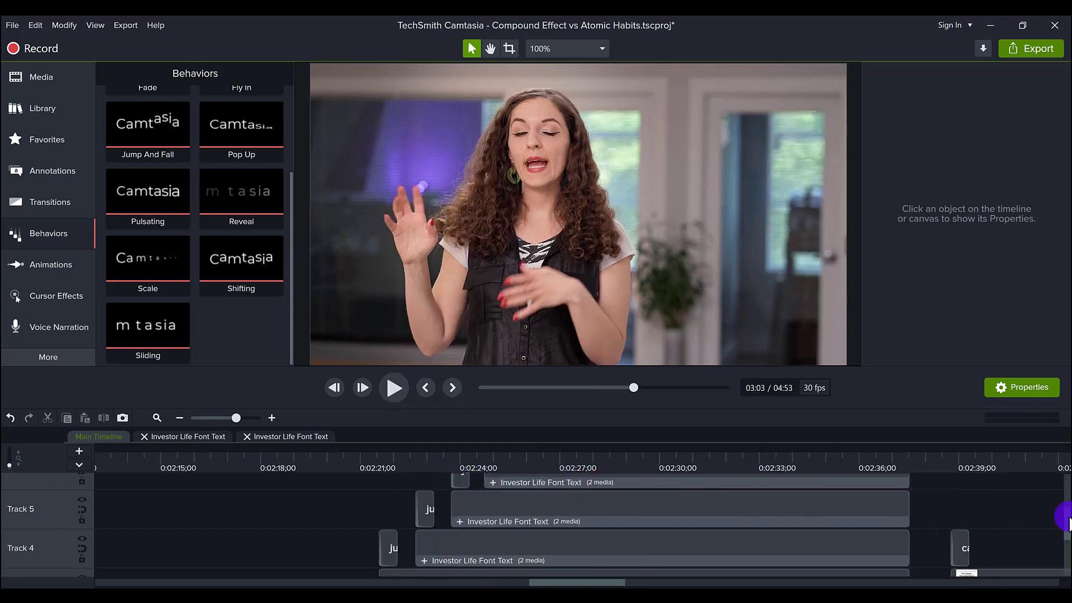
pyautogui.scroll(-3)
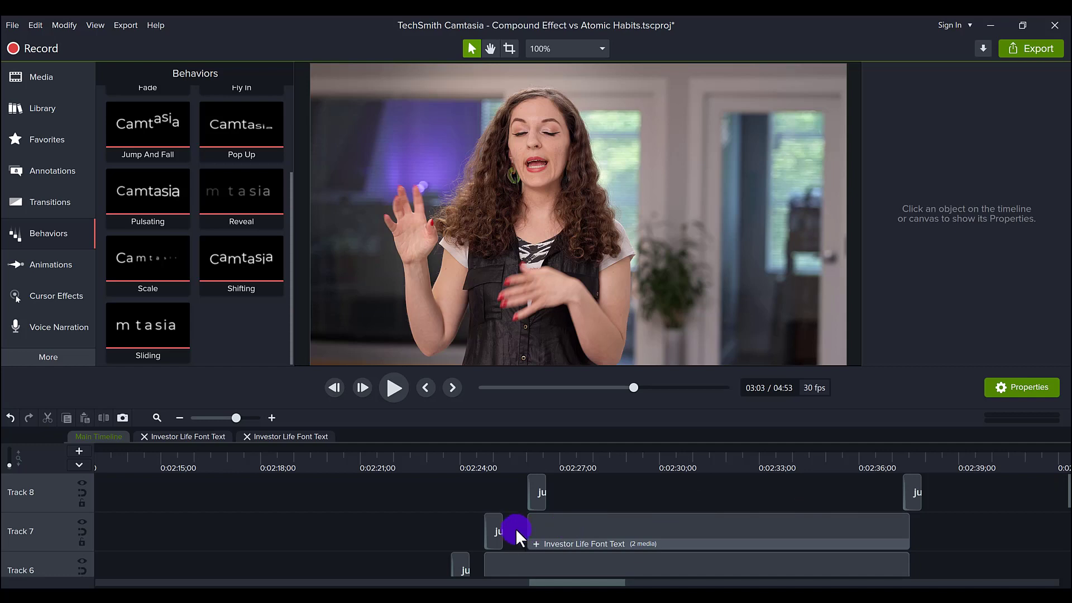
pyautogui.moveTo(1063, 489)
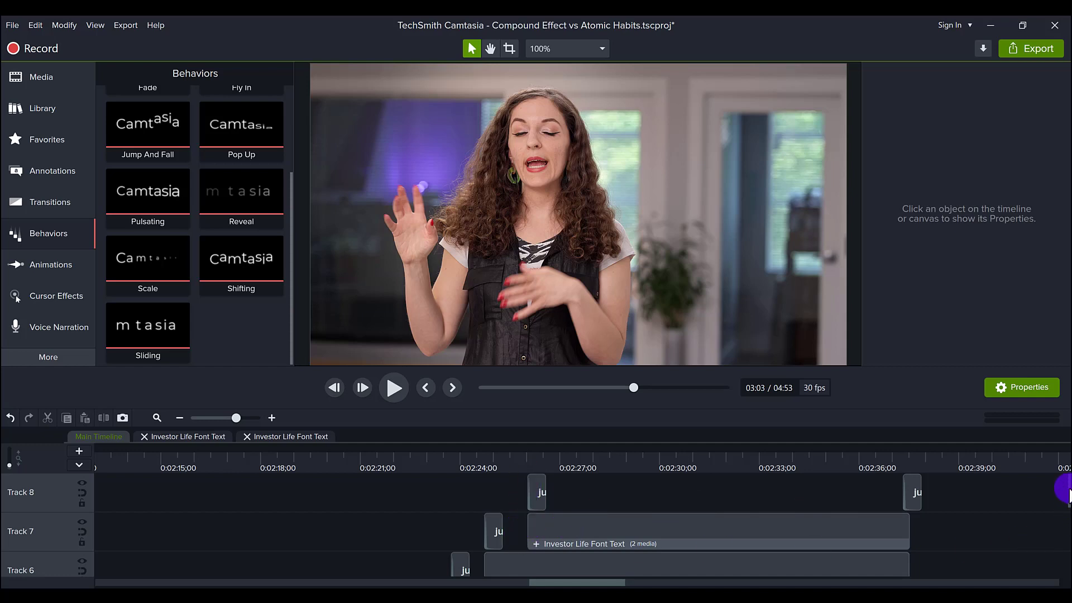
pyautogui.scroll(-3)
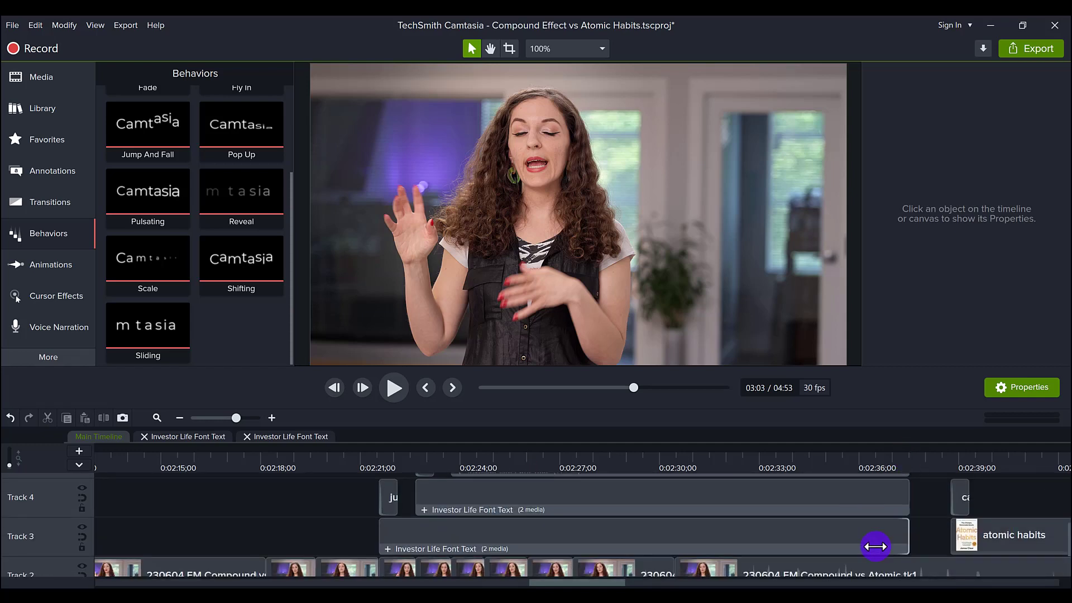
pyautogui.moveTo(840, 492)
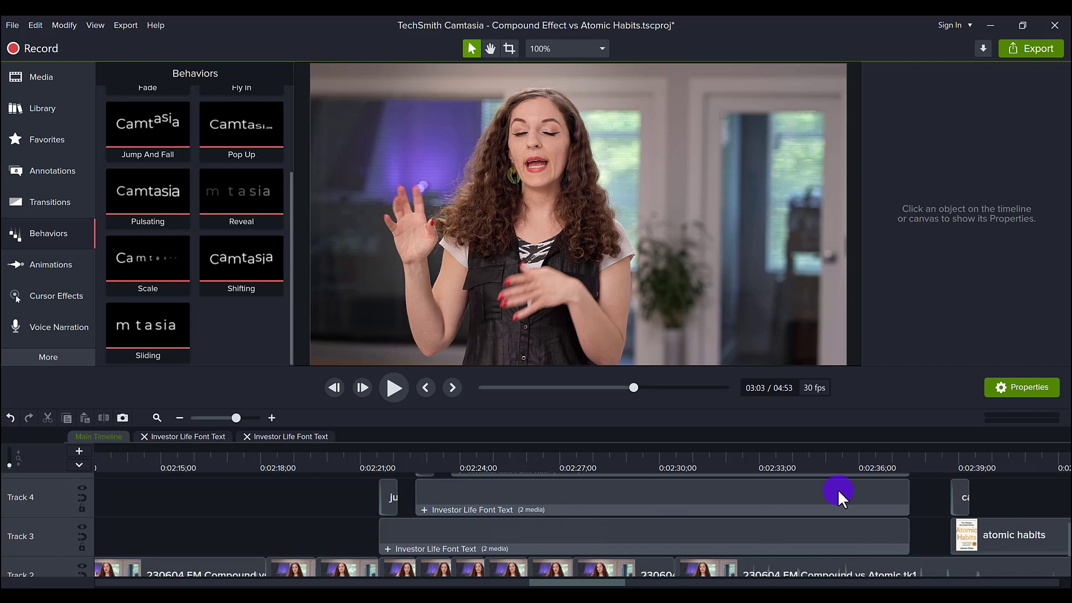
pyautogui.moveTo(909, 491)
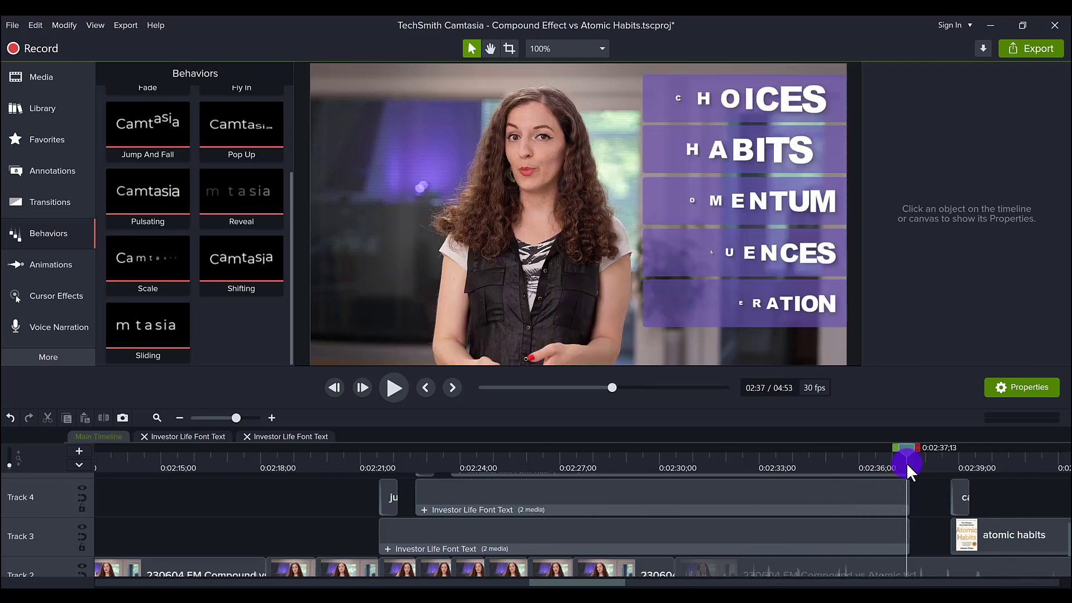
pyautogui.moveTo(776, 540)
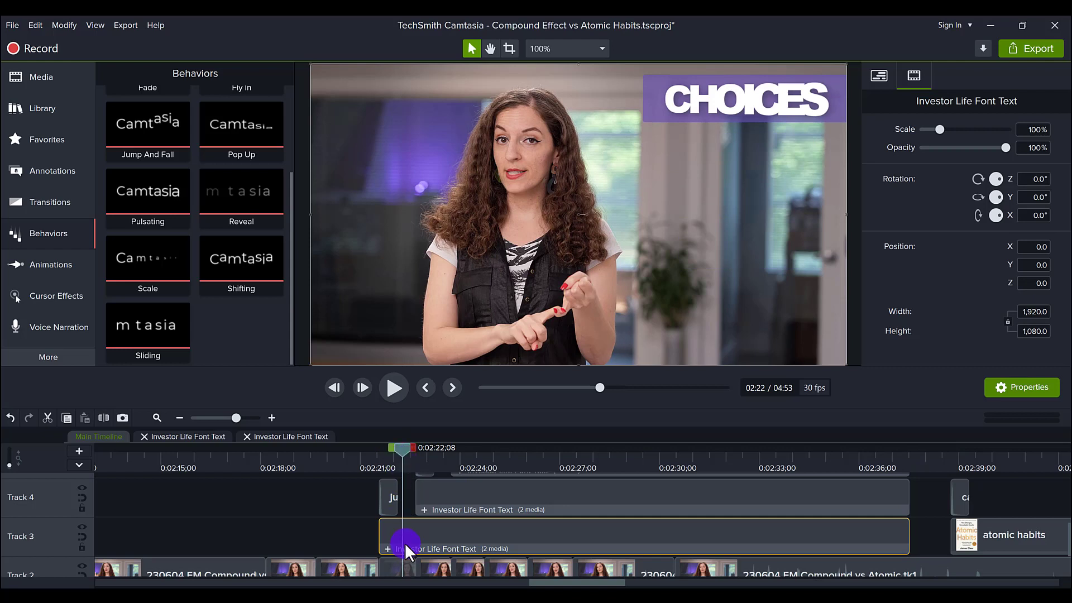
pyautogui.moveTo(657, 529)
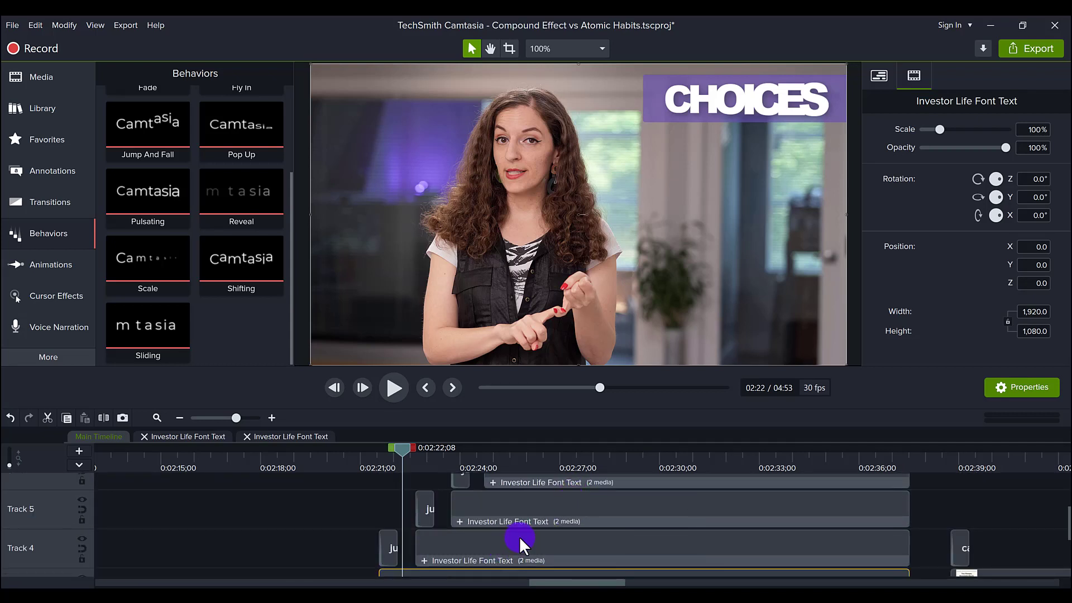
pyautogui.moveTo(1060, 534)
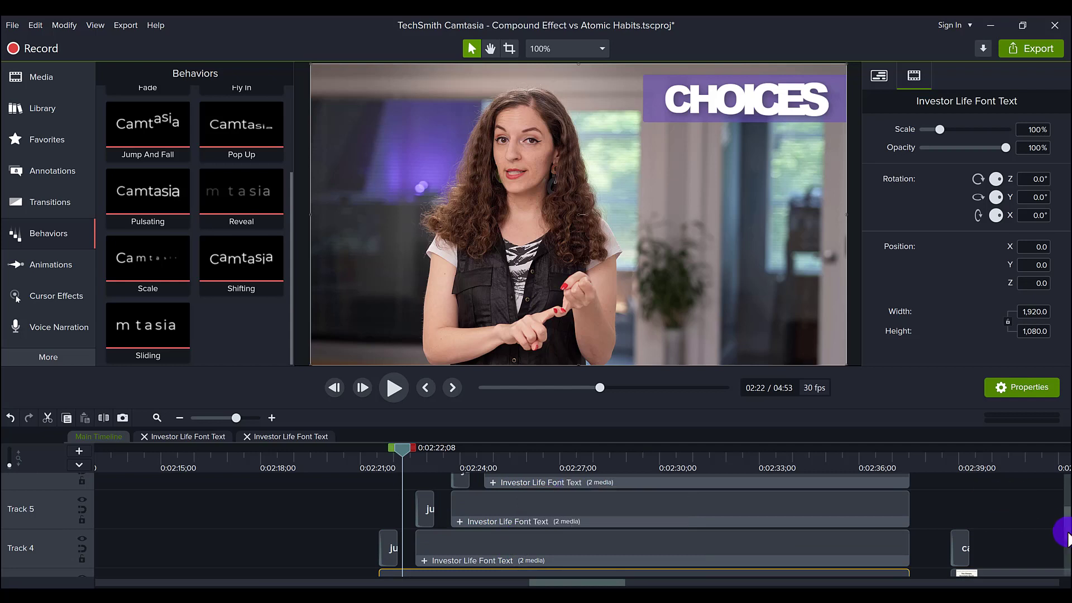
pyautogui.scroll(-3)
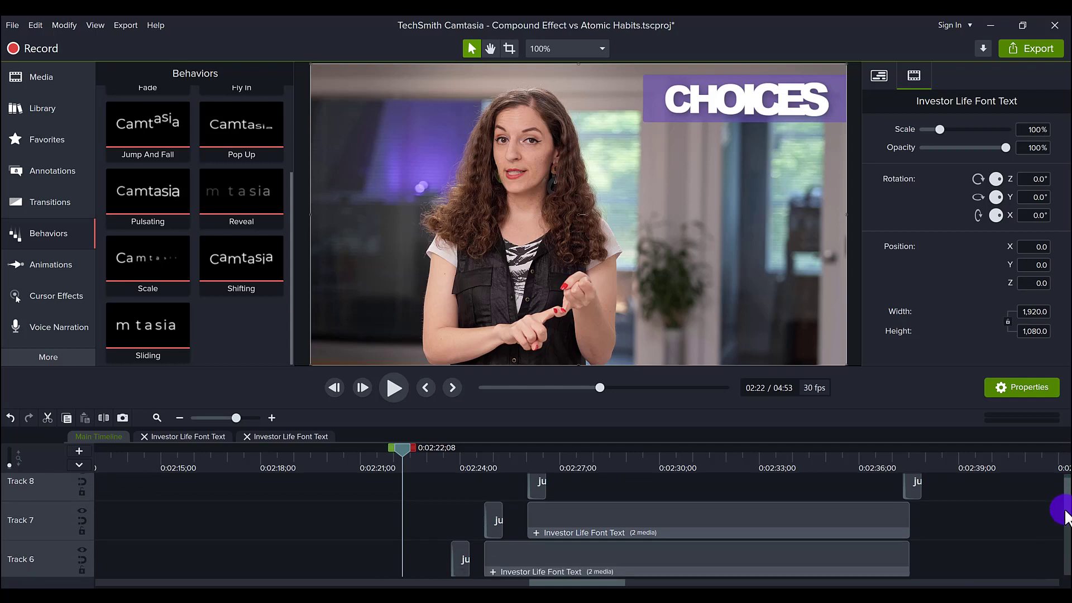
pyautogui.scroll(-3)
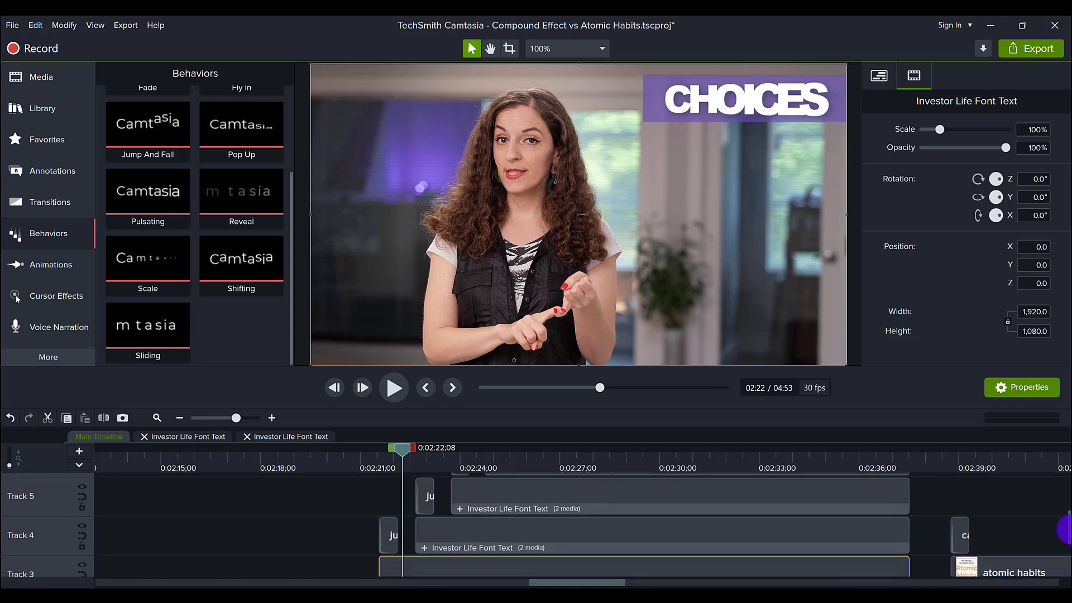
pyautogui.scroll(-3)
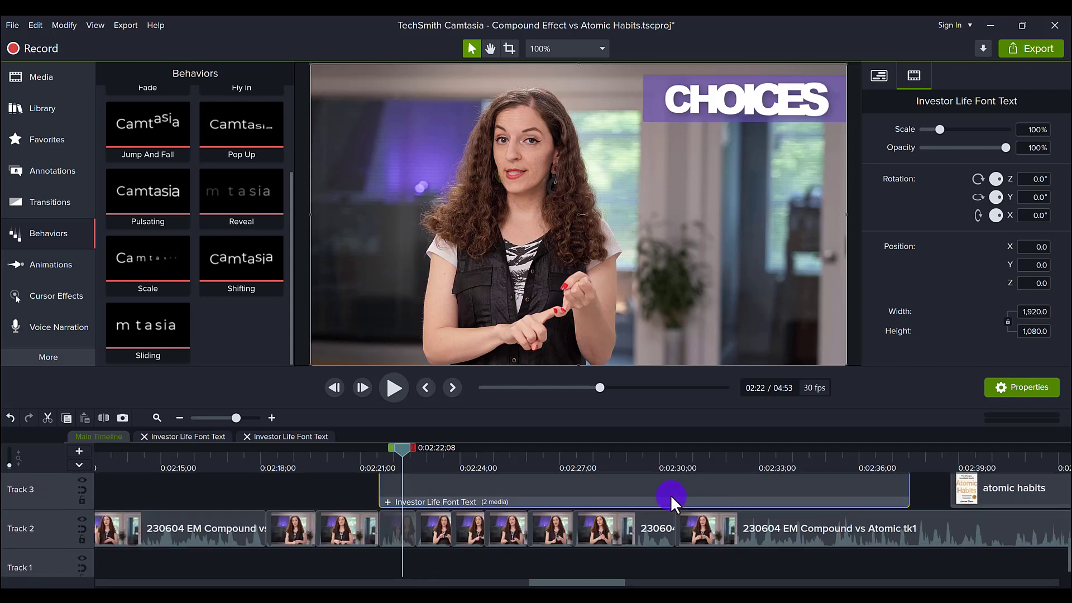
pyautogui.moveTo(280, 571)
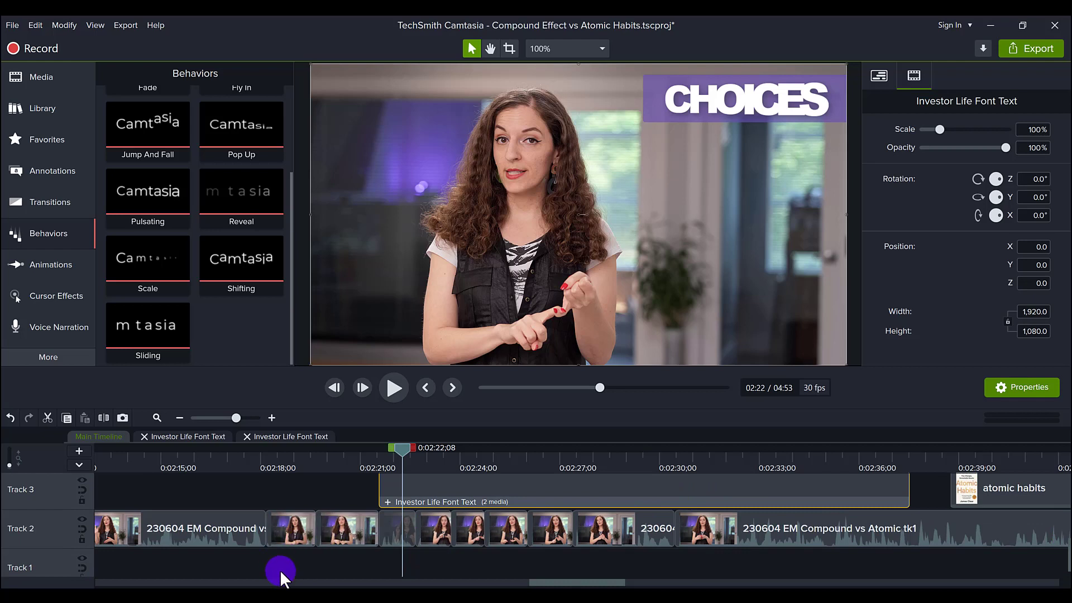
pyautogui.click(239, 534)
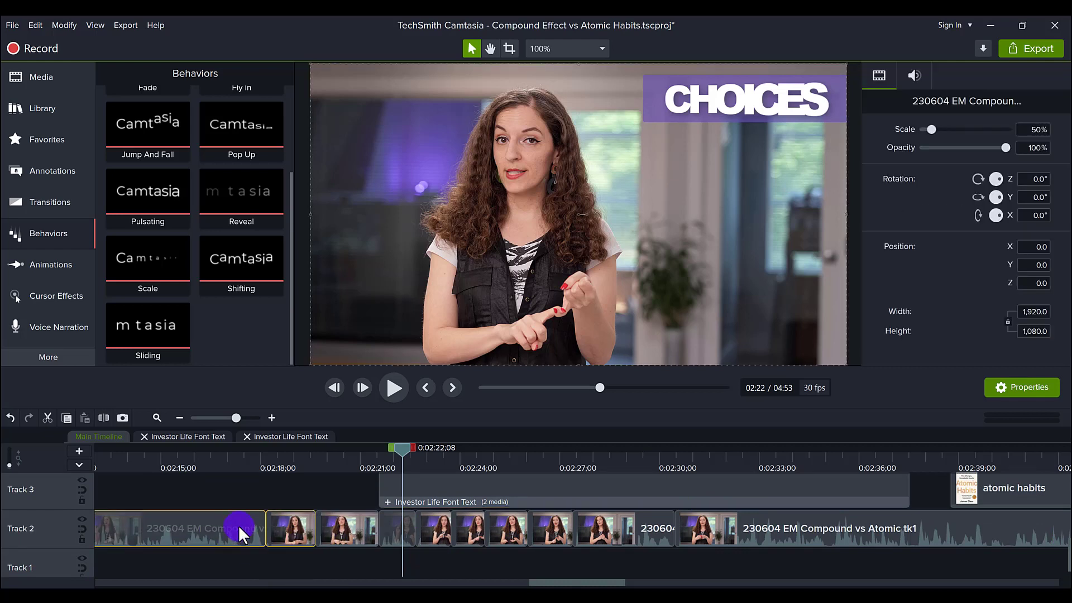
pyautogui.rightClick(239, 534)
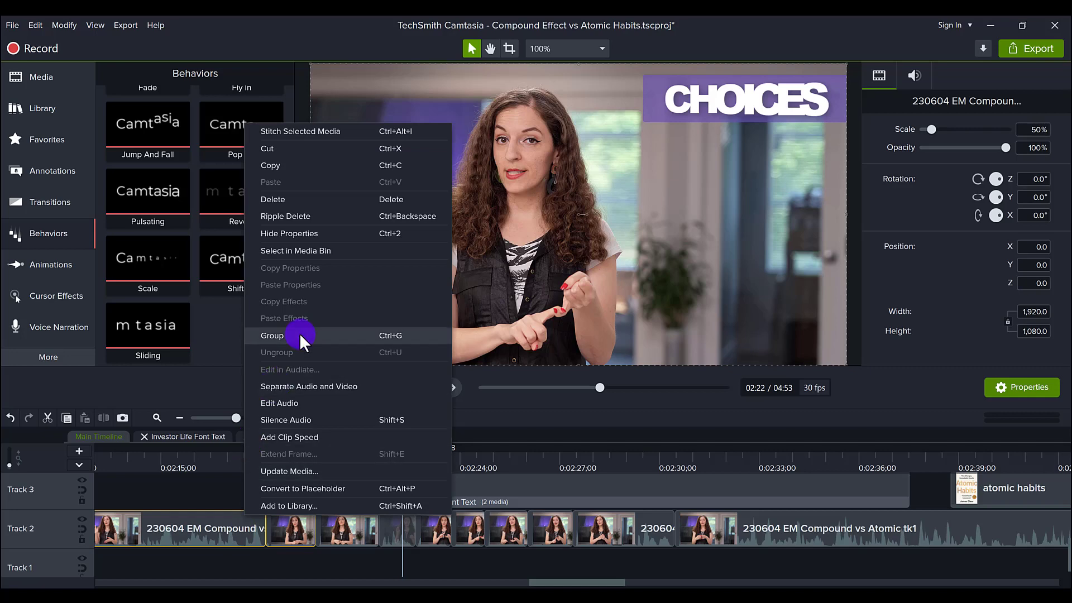
pyautogui.click(273, 335)
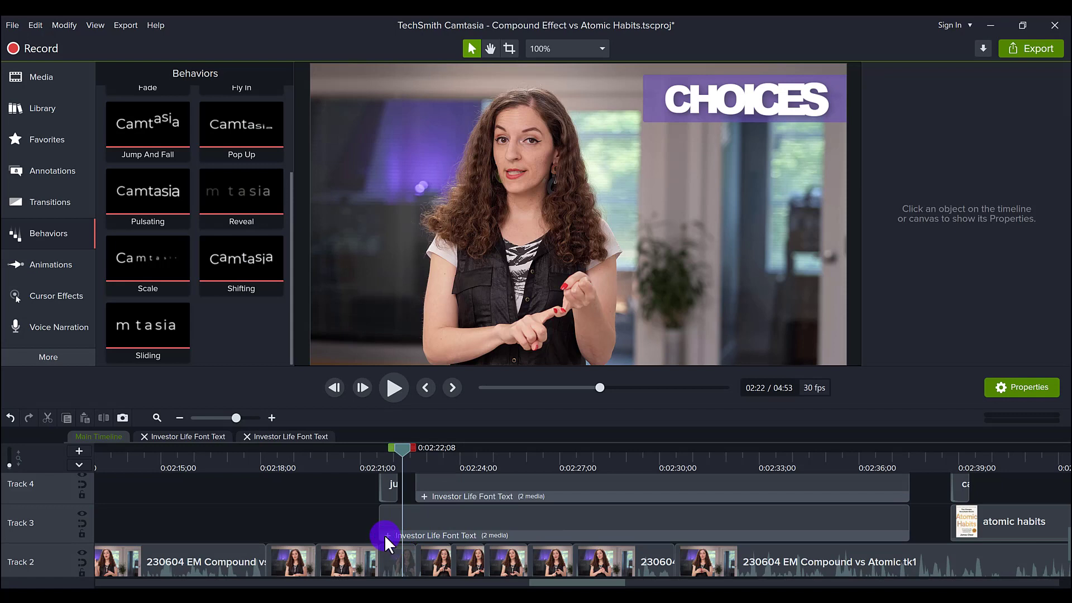
pyautogui.click(290, 437)
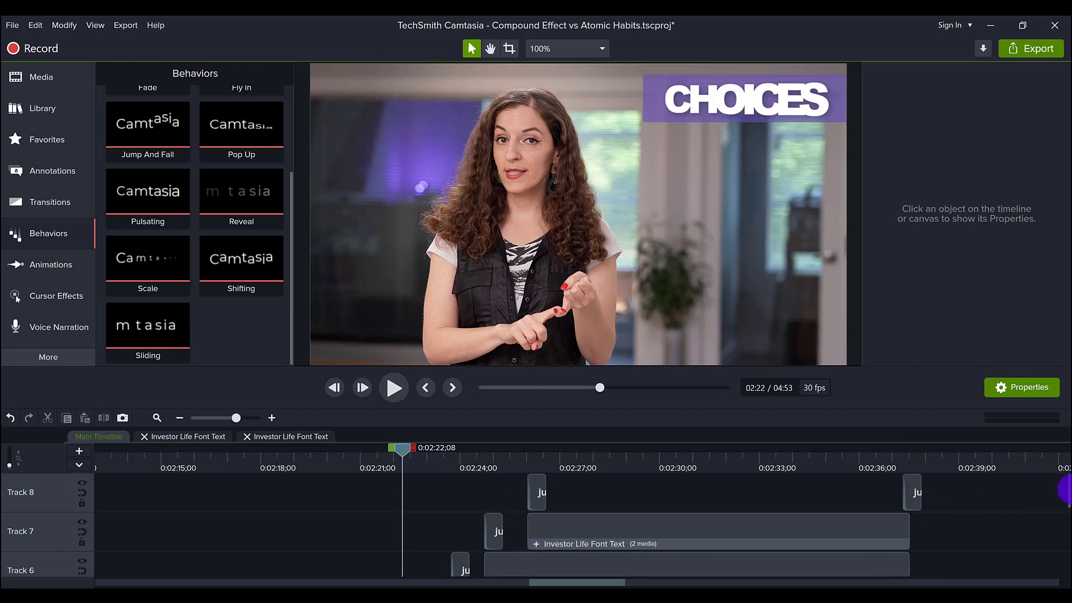
# Step: Move the playhead to 2:23 showing HABITS under CHOICES and reopen the Investor Life library
pyautogui.scroll(-3)
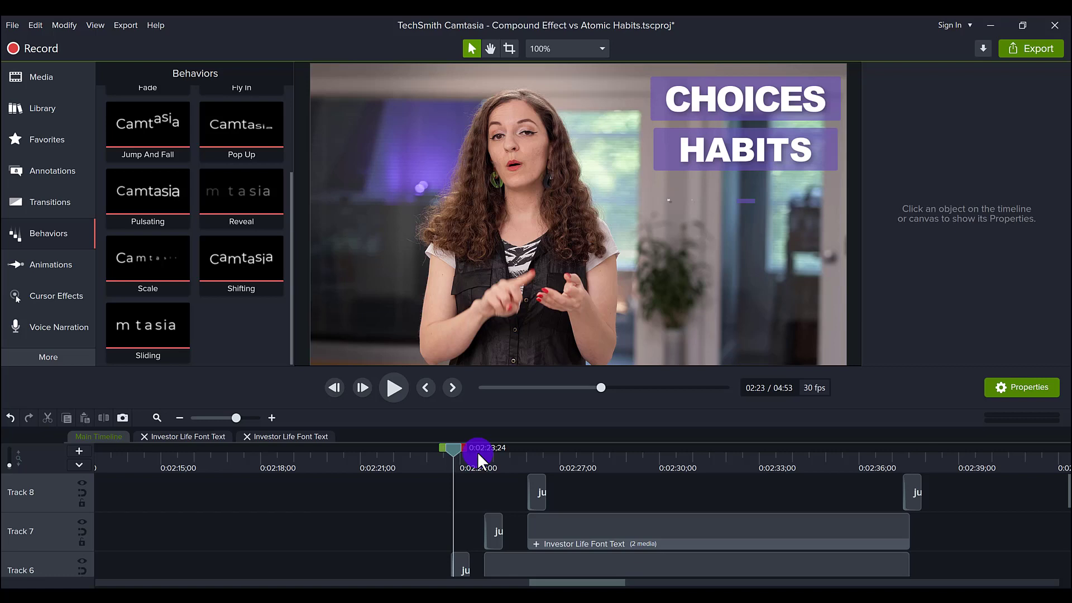
pyautogui.click(41, 108)
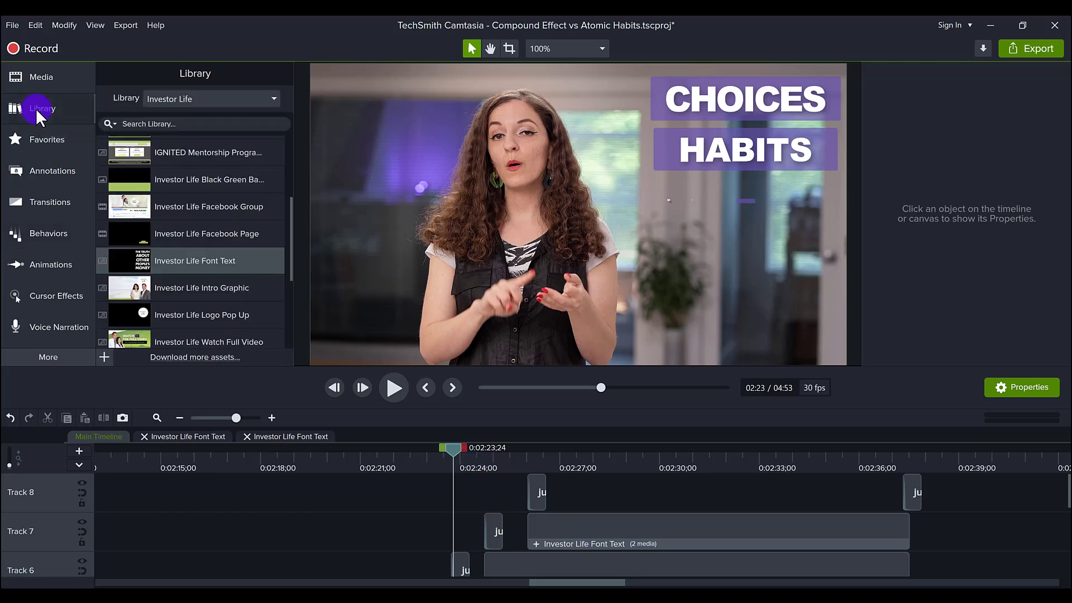
# Step: Switch the library panel from Investor Life to the Audio Files sound-effects library
pyautogui.click(272, 99)
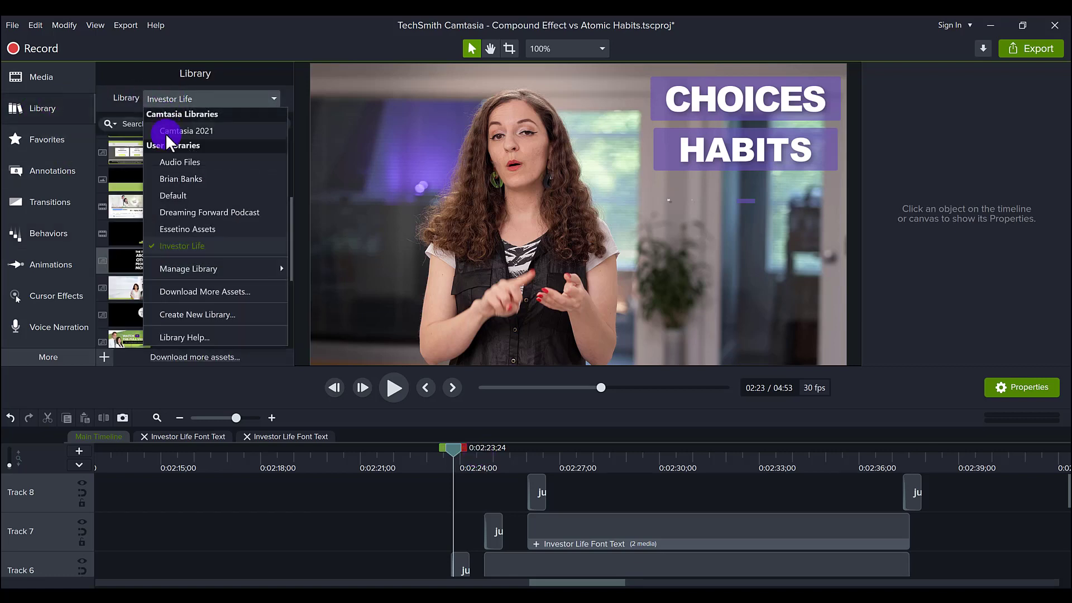
pyautogui.click(182, 246)
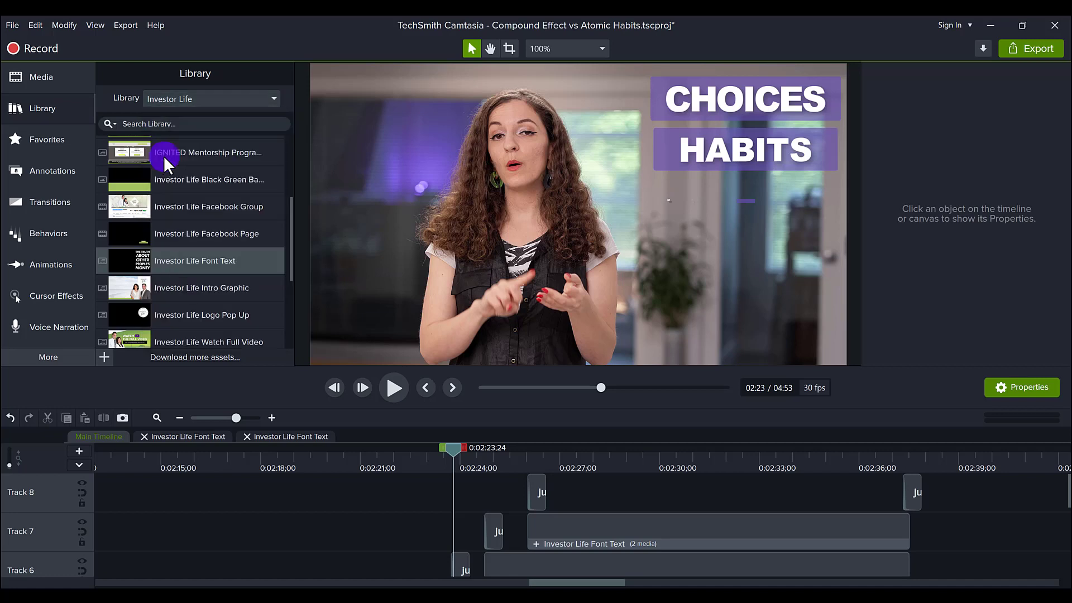
pyautogui.click(209, 99)
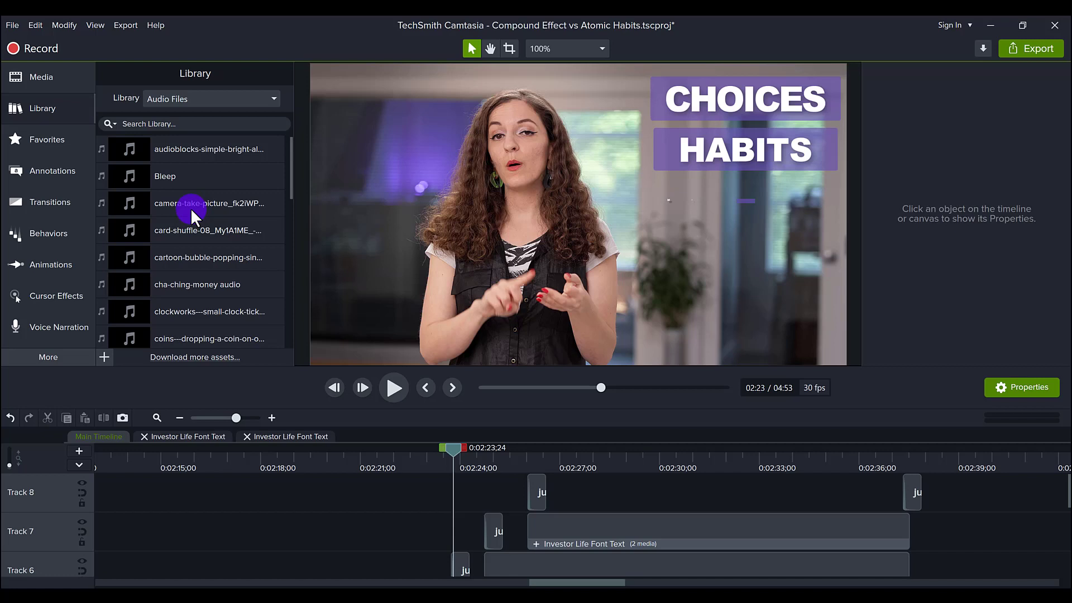
pyautogui.moveTo(41, 108)
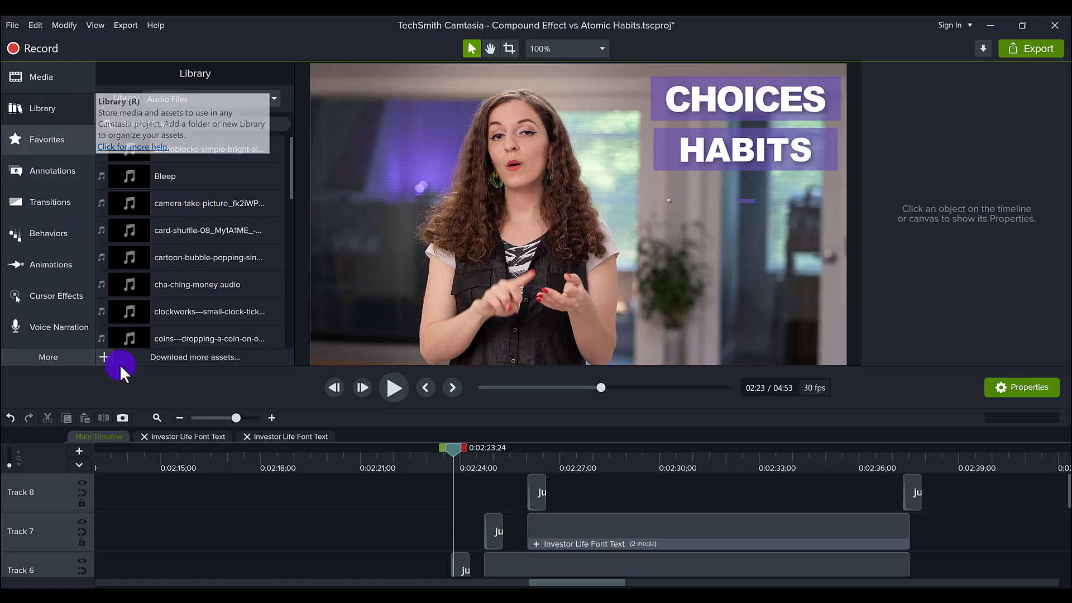
pyautogui.moveTo(41, 108)
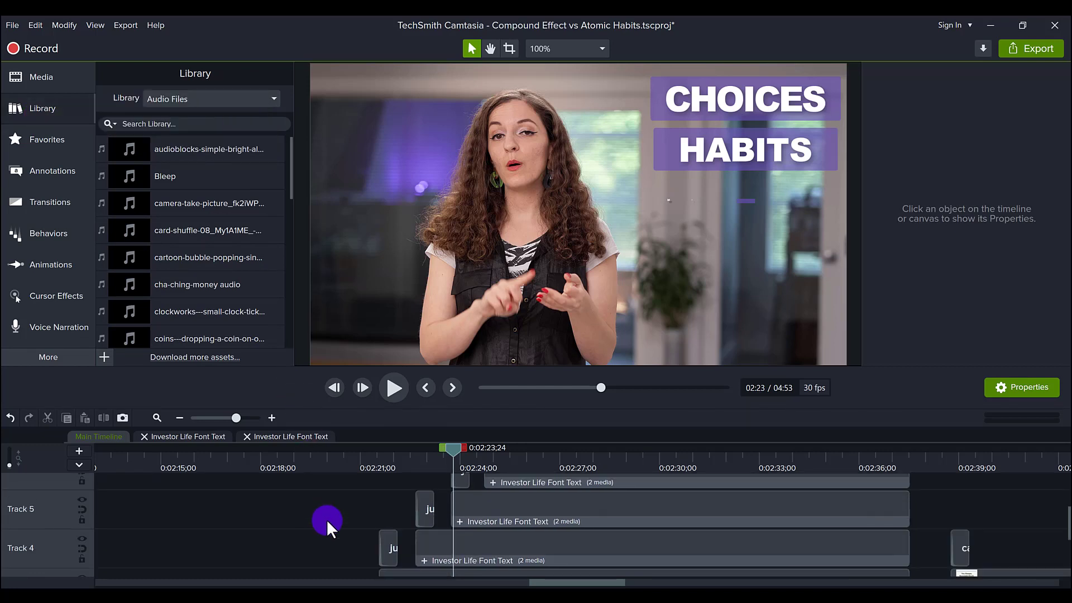
pyautogui.moveTo(390, 554)
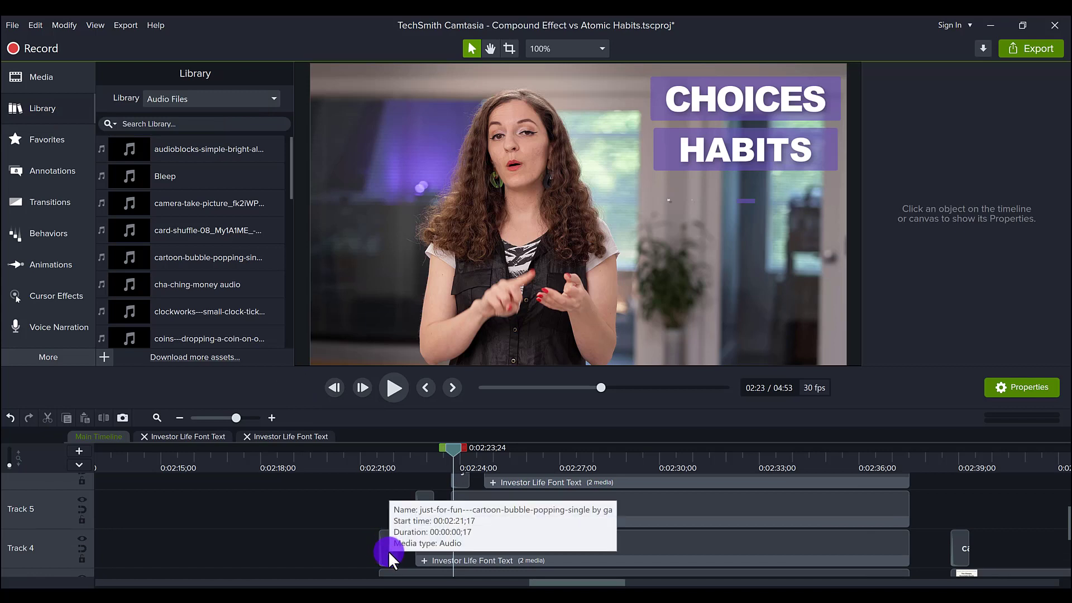
# Step: Select the bubble-popping sound clip on Track 4 at 2:21 and preview the five boxes animating in
pyautogui.click(388, 547)
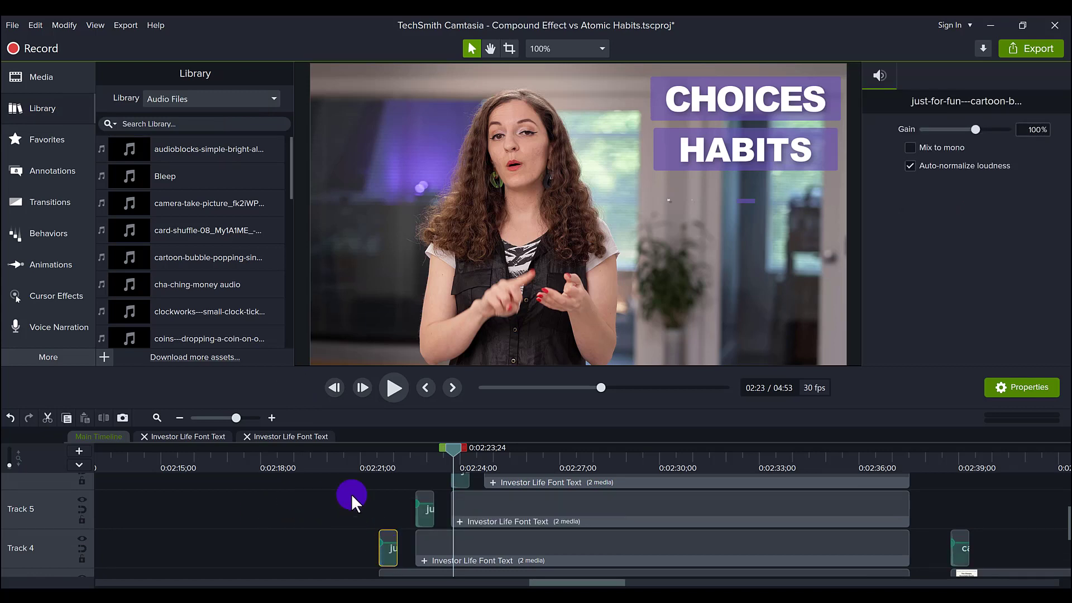
pyautogui.moveTo(386, 555)
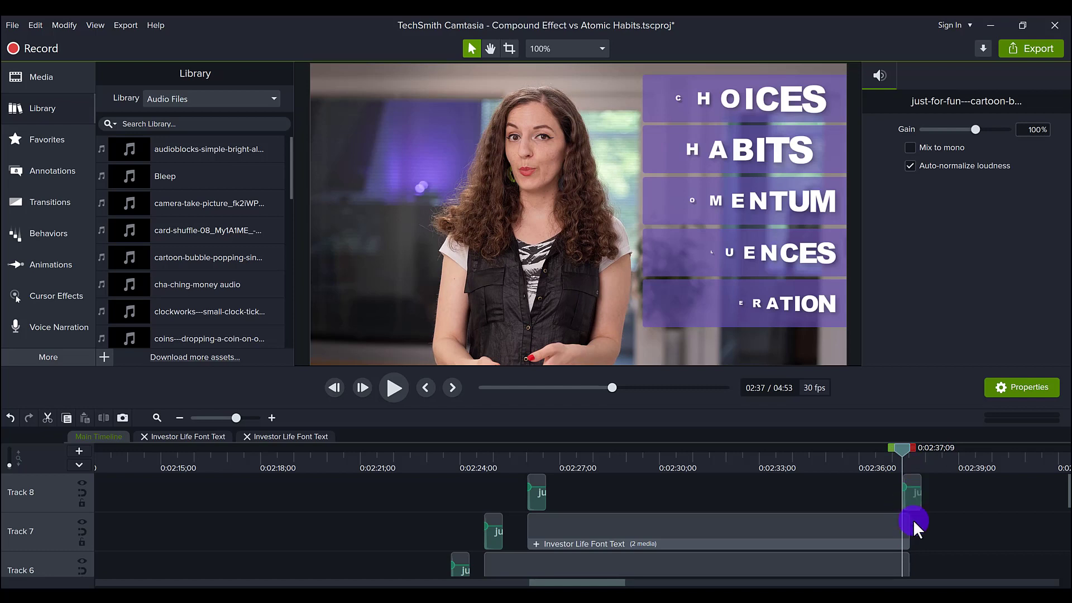
pyautogui.moveTo(908, 535)
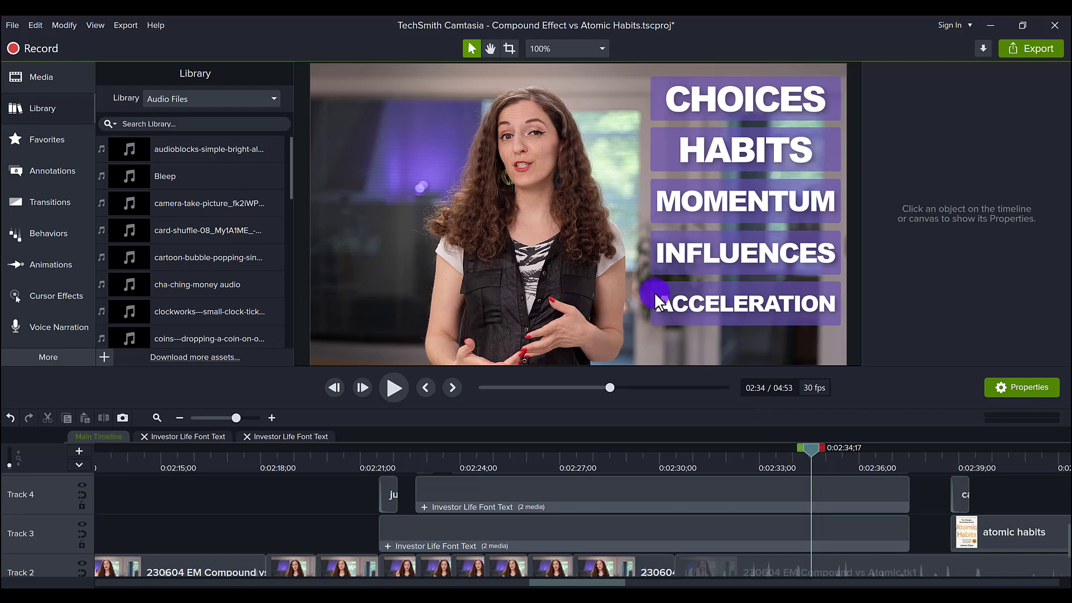
pyautogui.moveTo(681, 309)
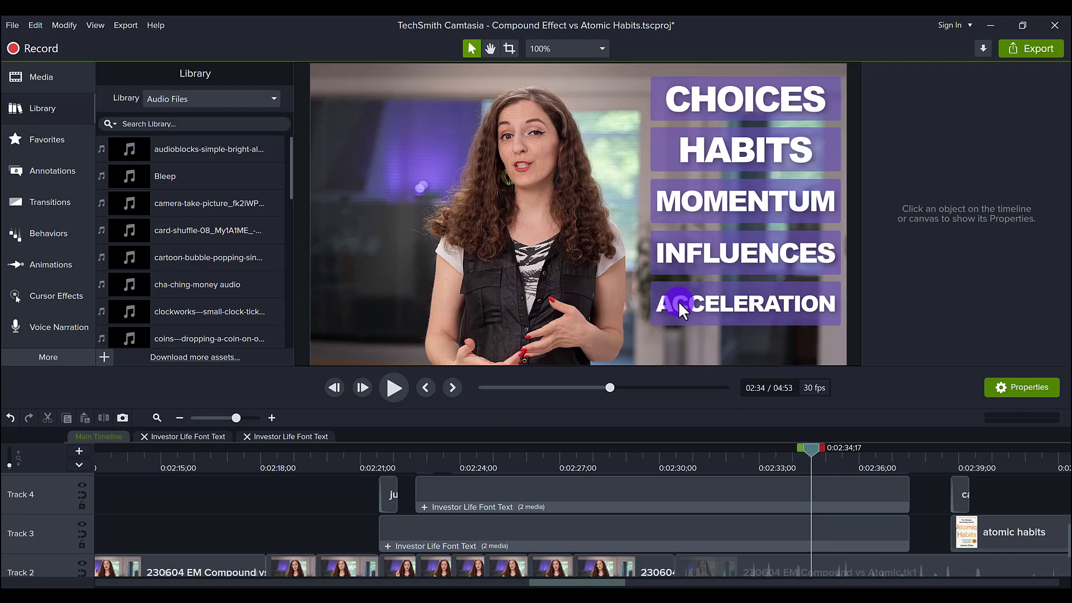
pyautogui.moveTo(735, 312)
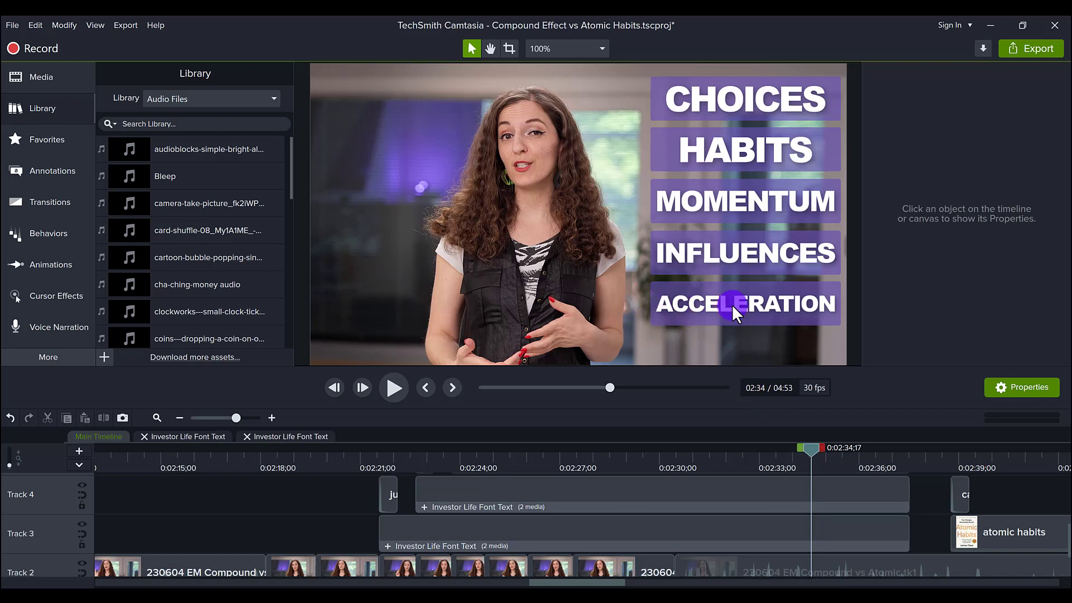
pyautogui.moveTo(750, 306)
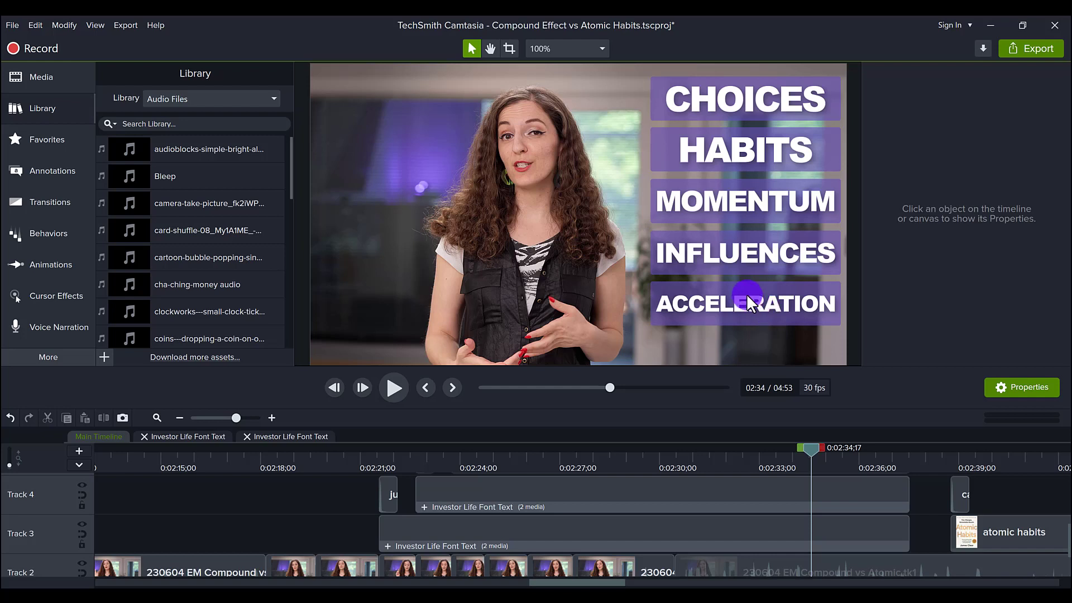
pyautogui.moveTo(683, 78)
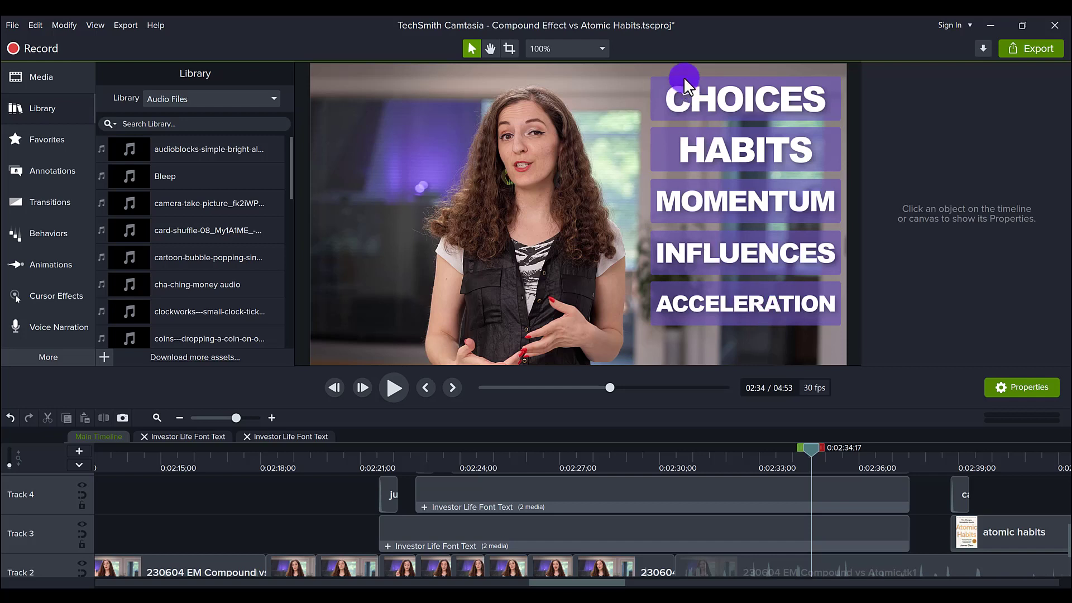
pyautogui.moveTo(675, 166)
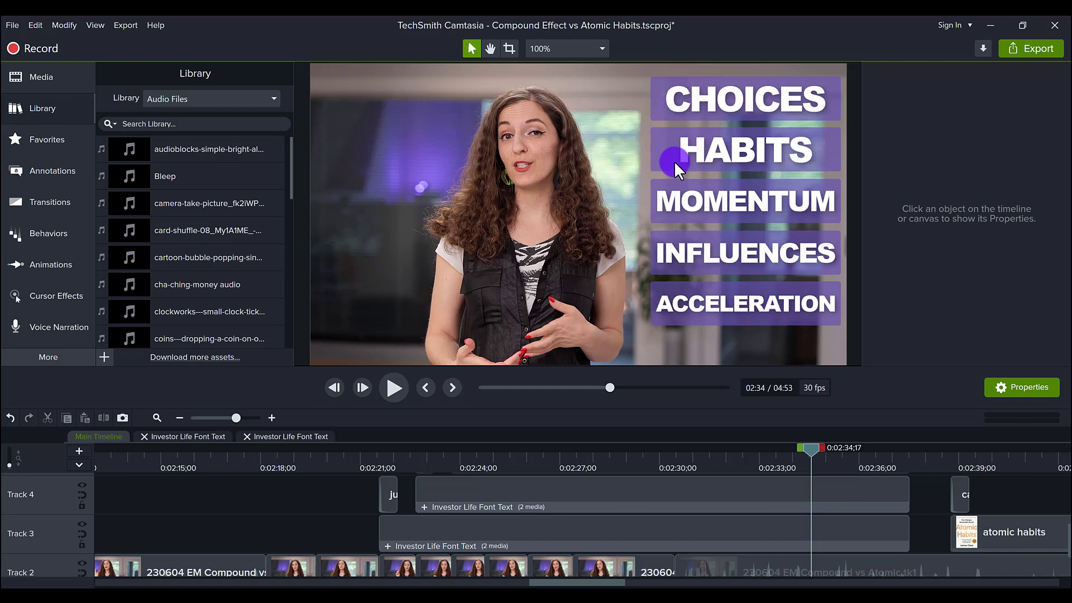
pyautogui.moveTo(666, 168)
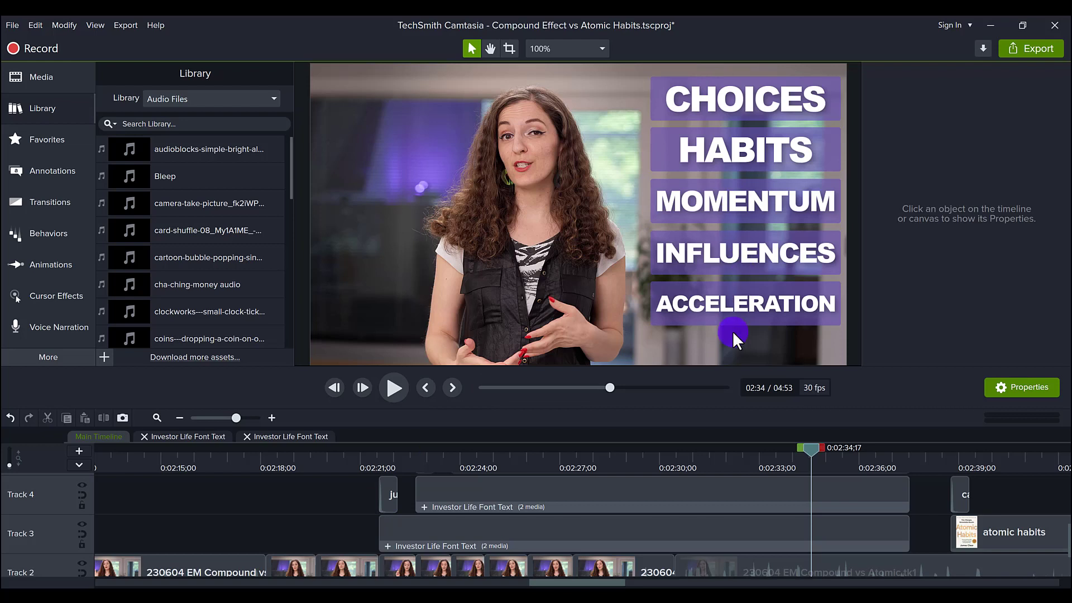
pyautogui.moveTo(713, 350)
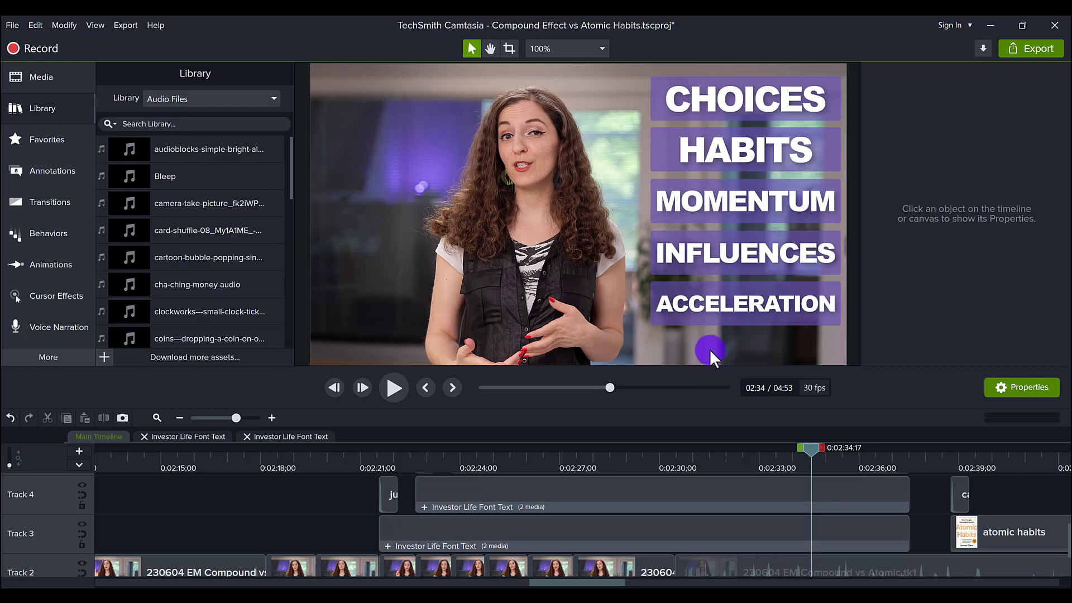
pyautogui.moveTo(435, 175)
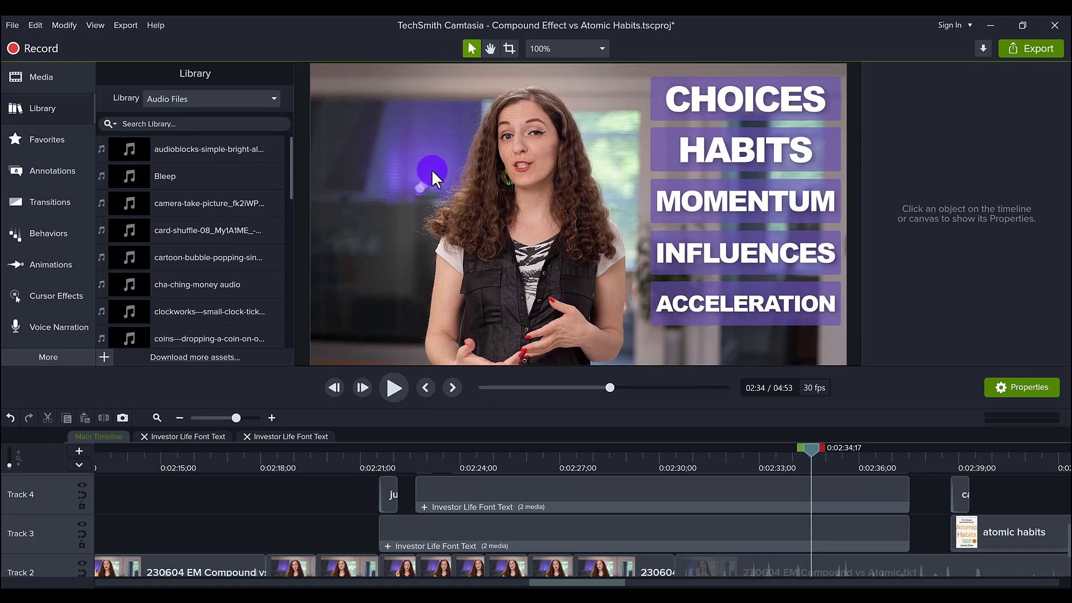
pyautogui.moveTo(629, 193)
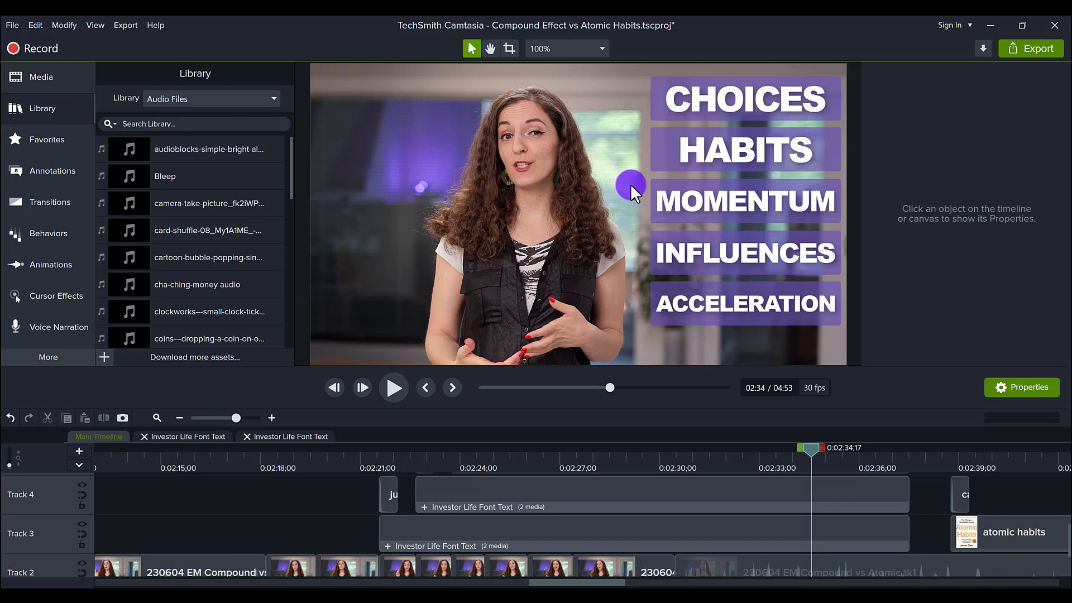
pyautogui.moveTo(631, 476)
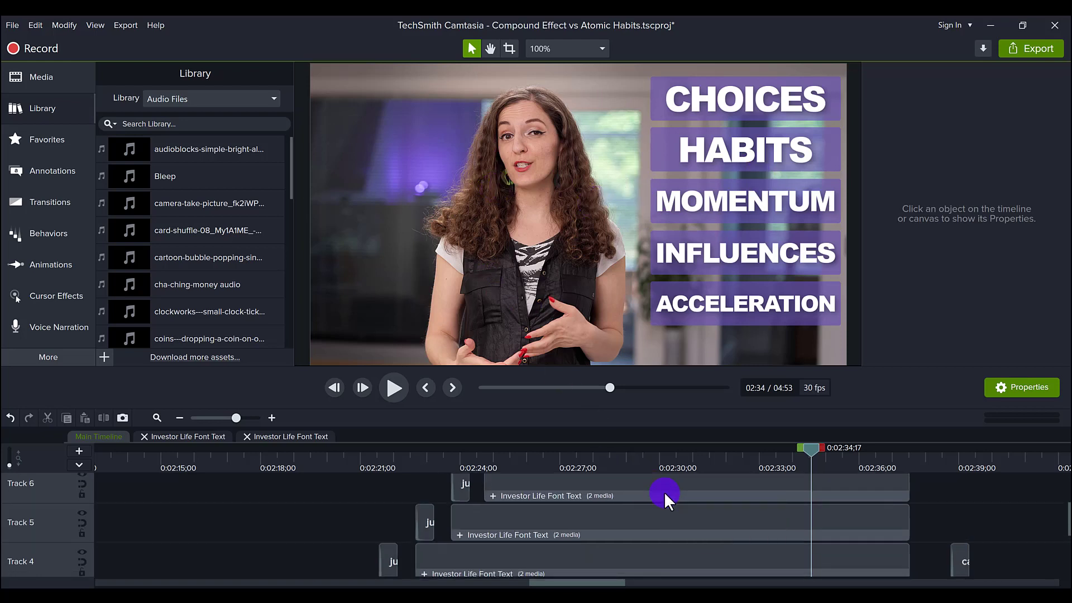
pyautogui.scroll(-3)
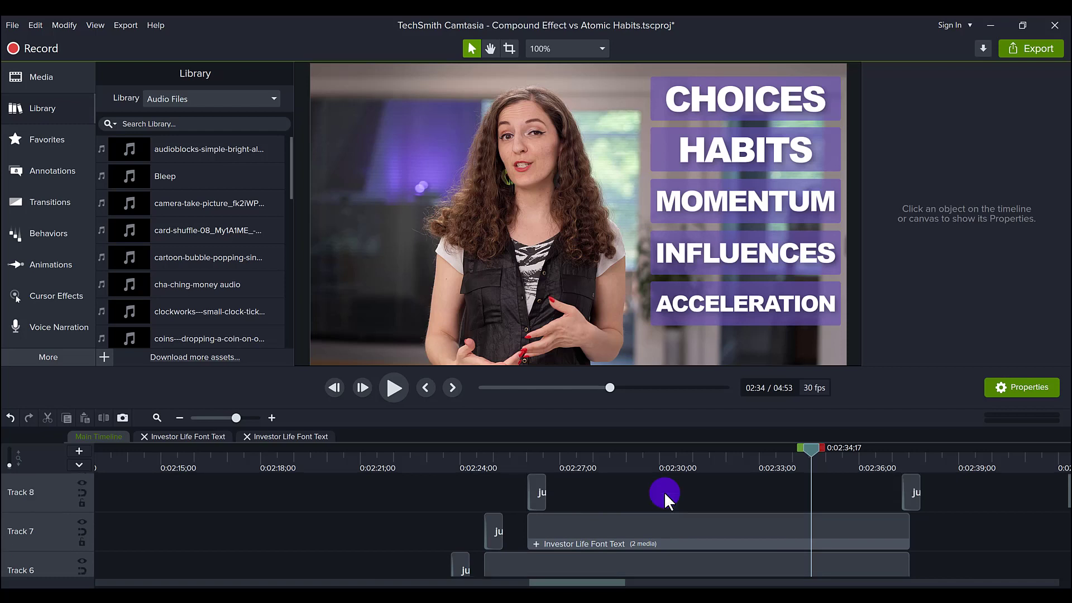